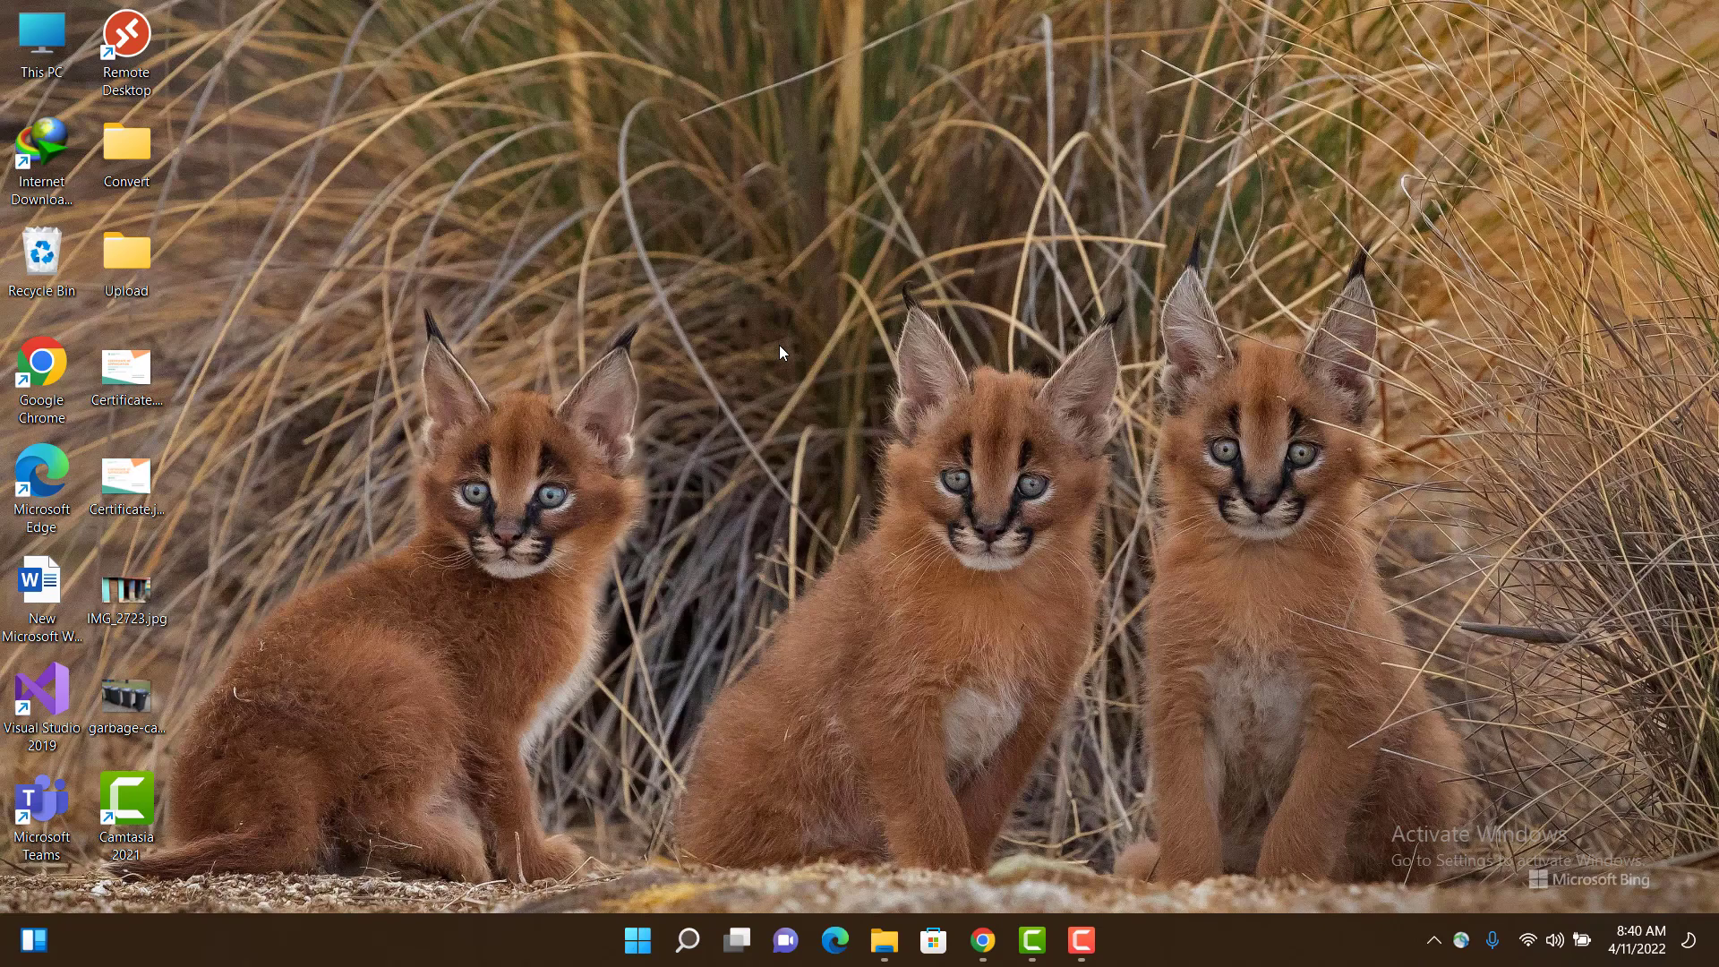
pyautogui.moveTo(757, 433)
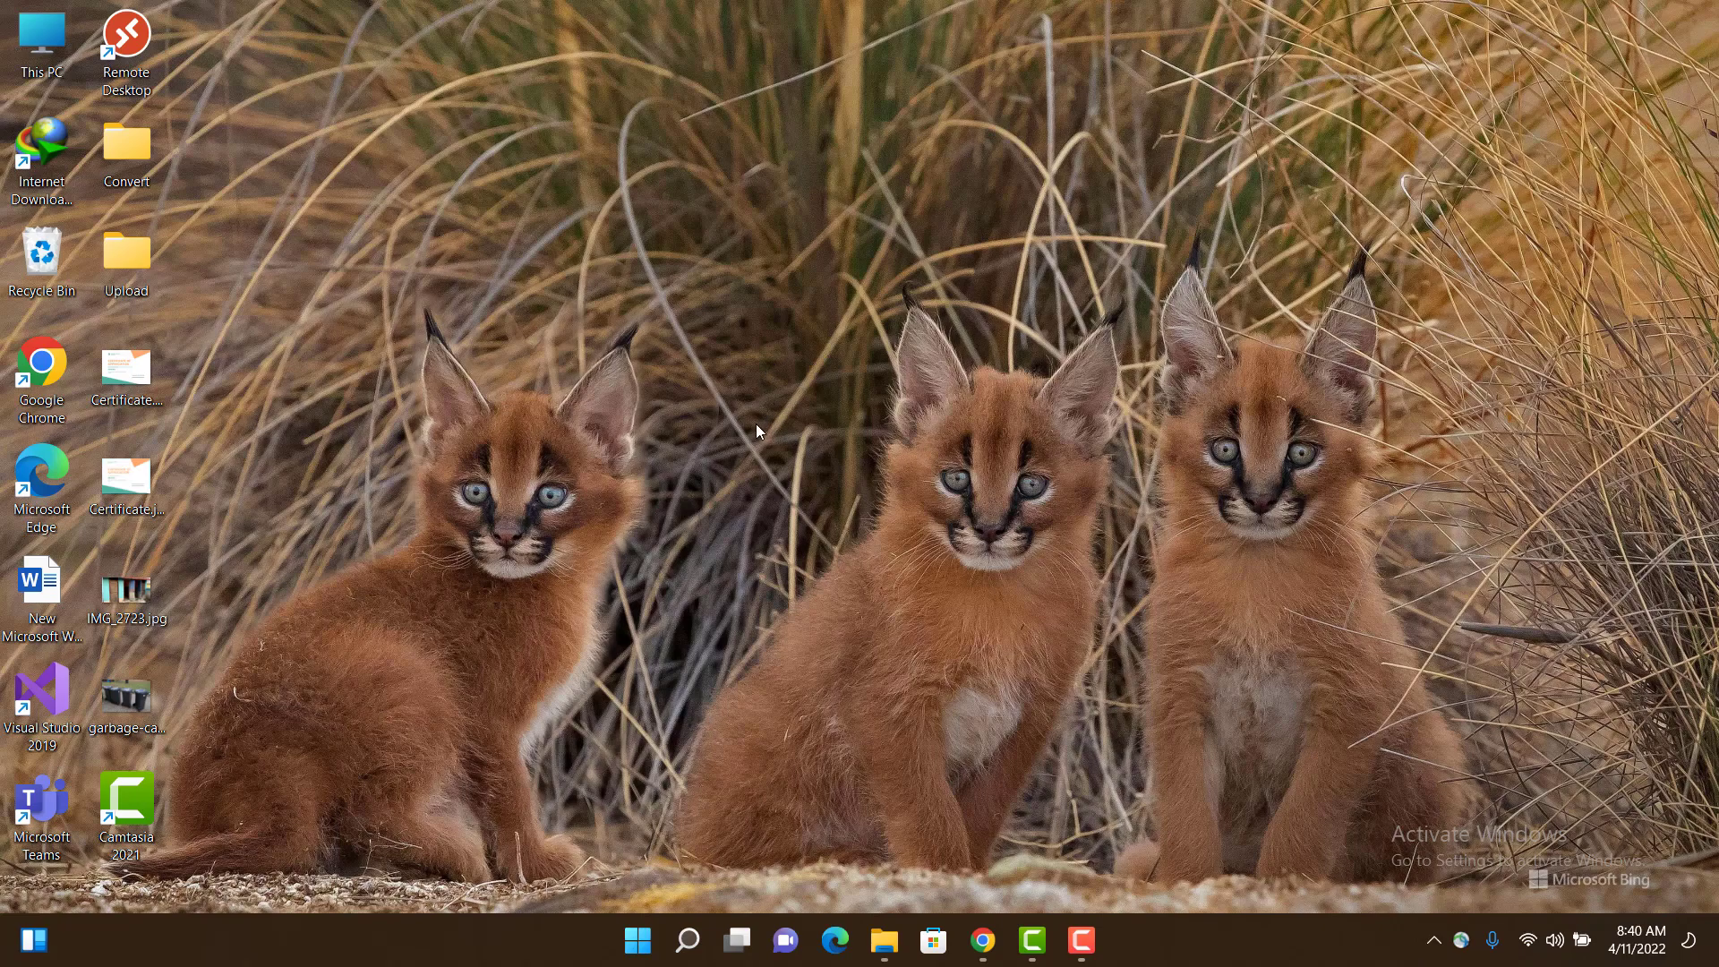
pyautogui.moveTo(757, 421)
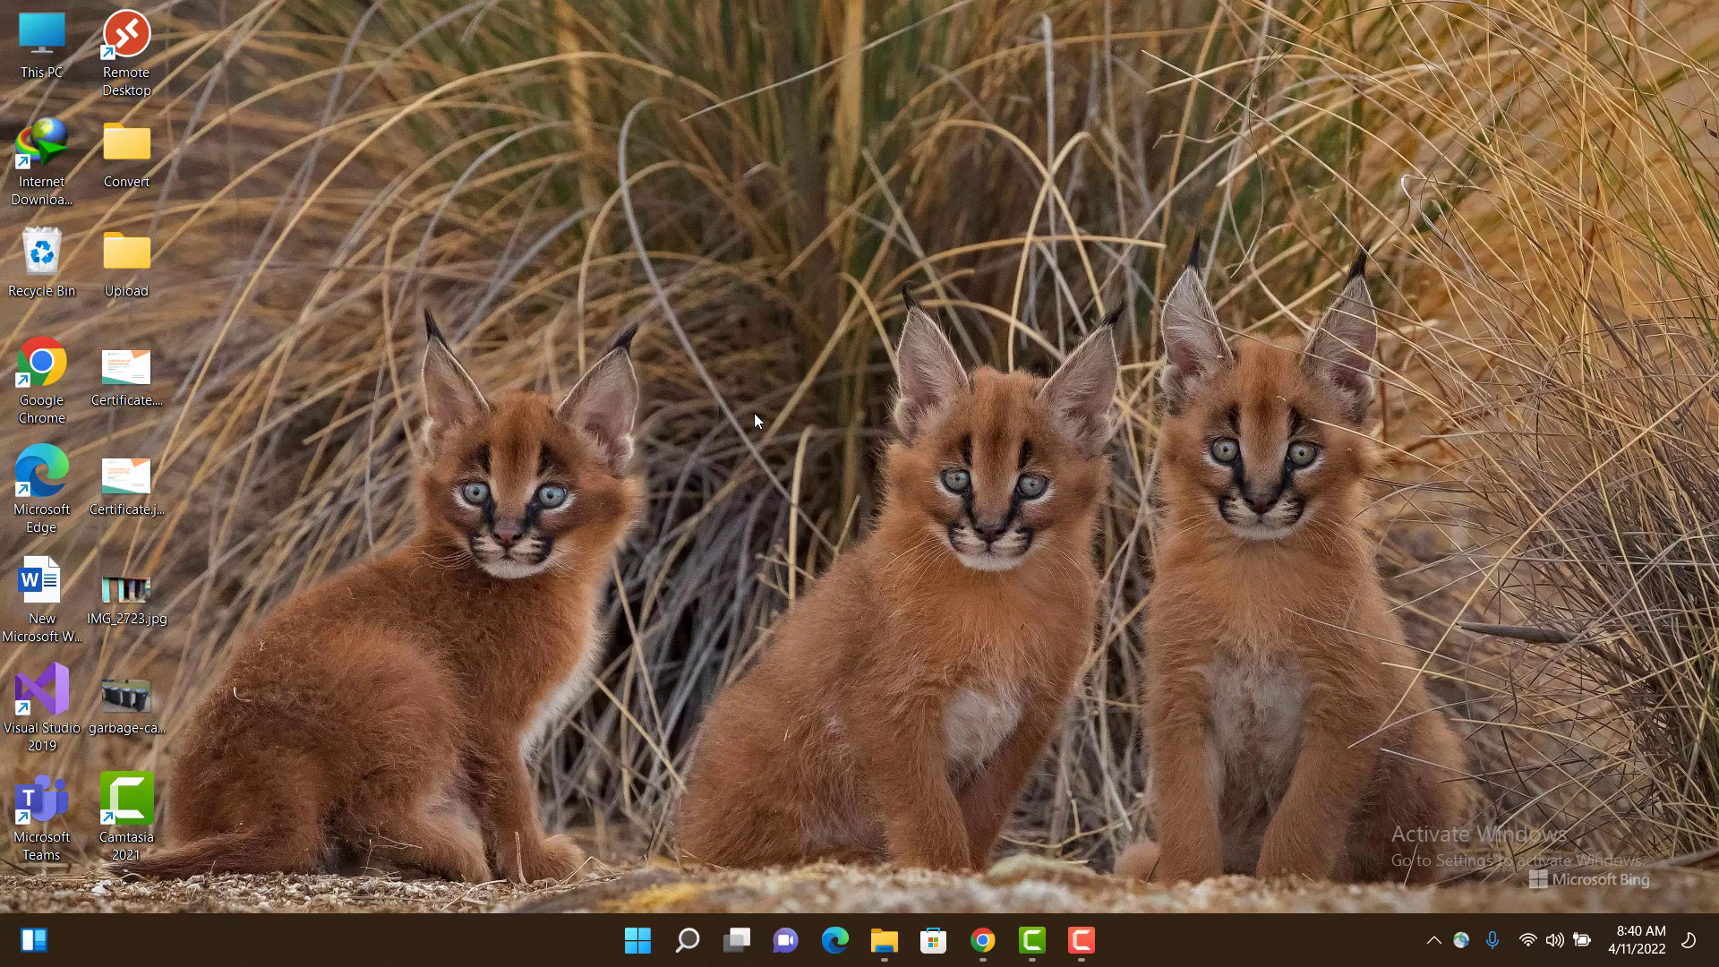
pyautogui.moveTo(718, 782)
pyautogui.write('task')
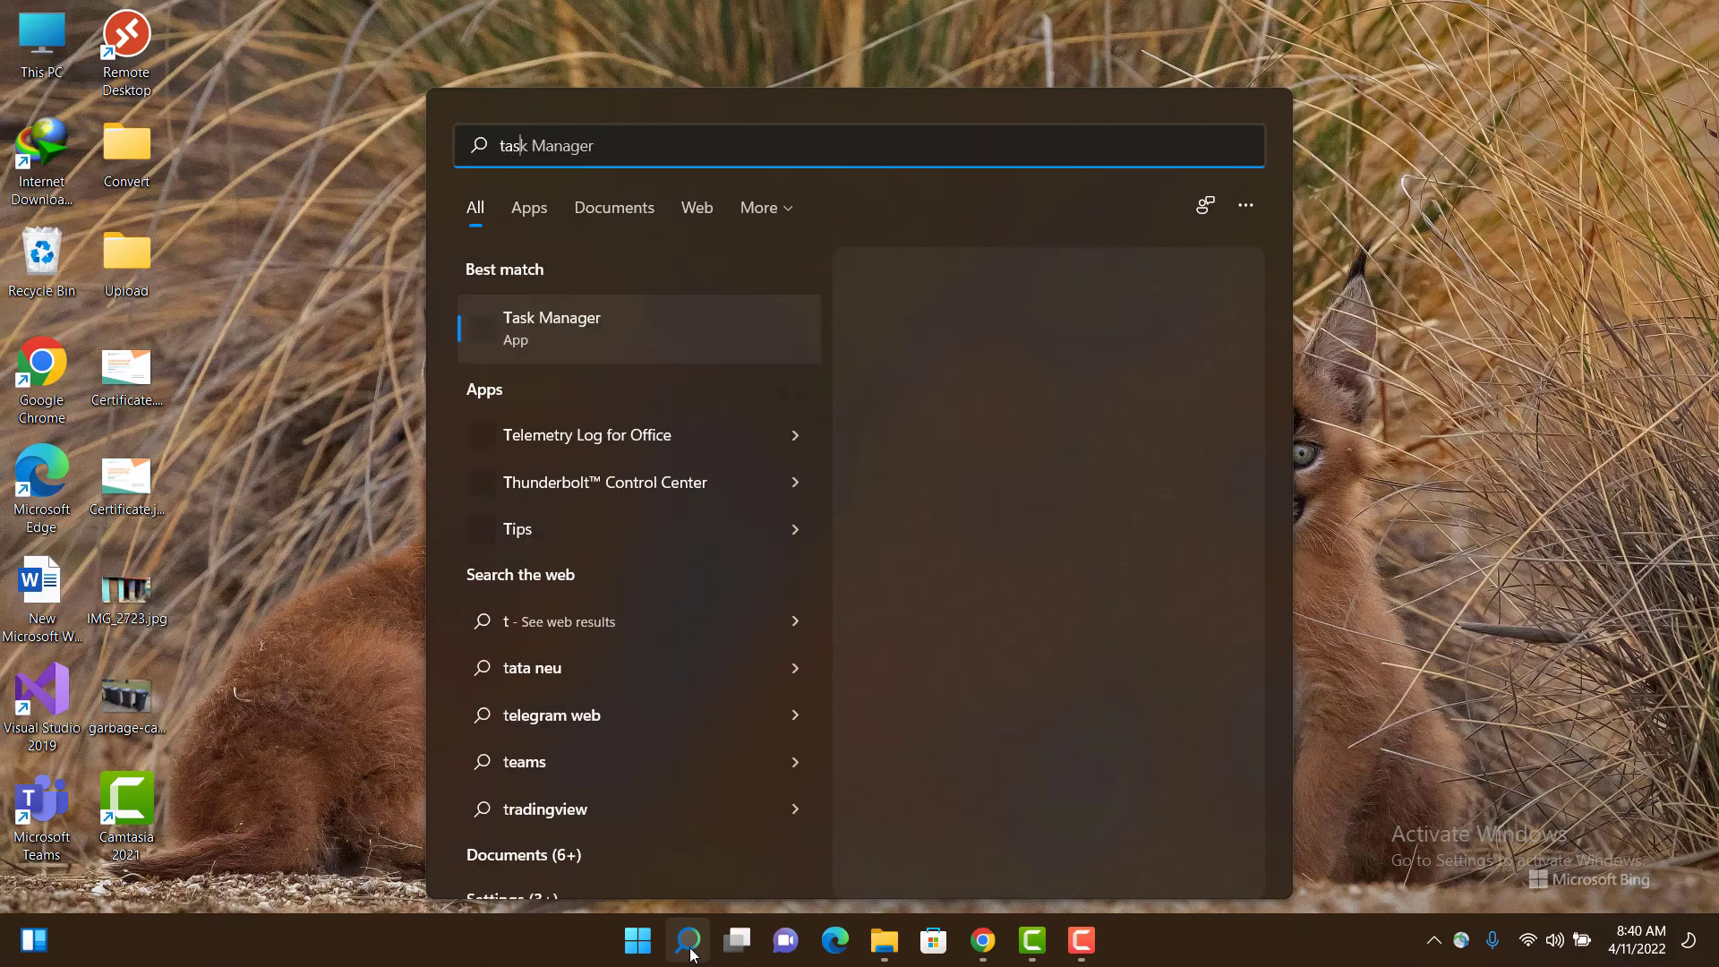
# Launch Task Manager from the taskbar search results
pyautogui.click(552, 329)
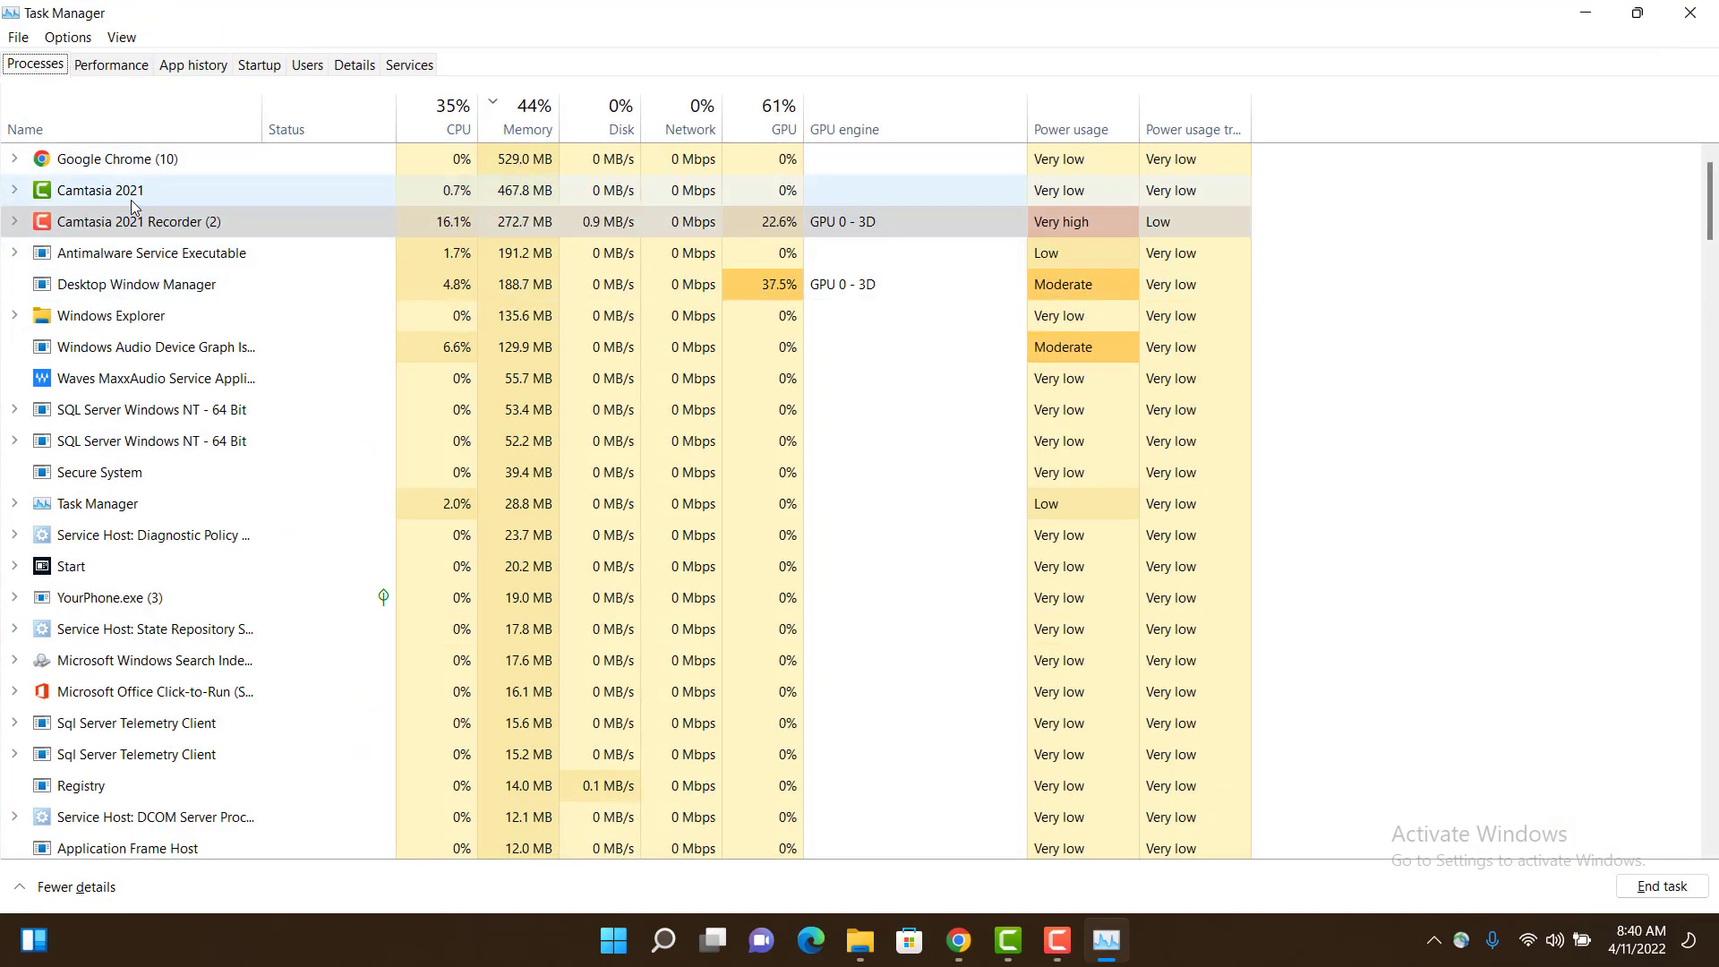
pyautogui.moveTo(145, 640)
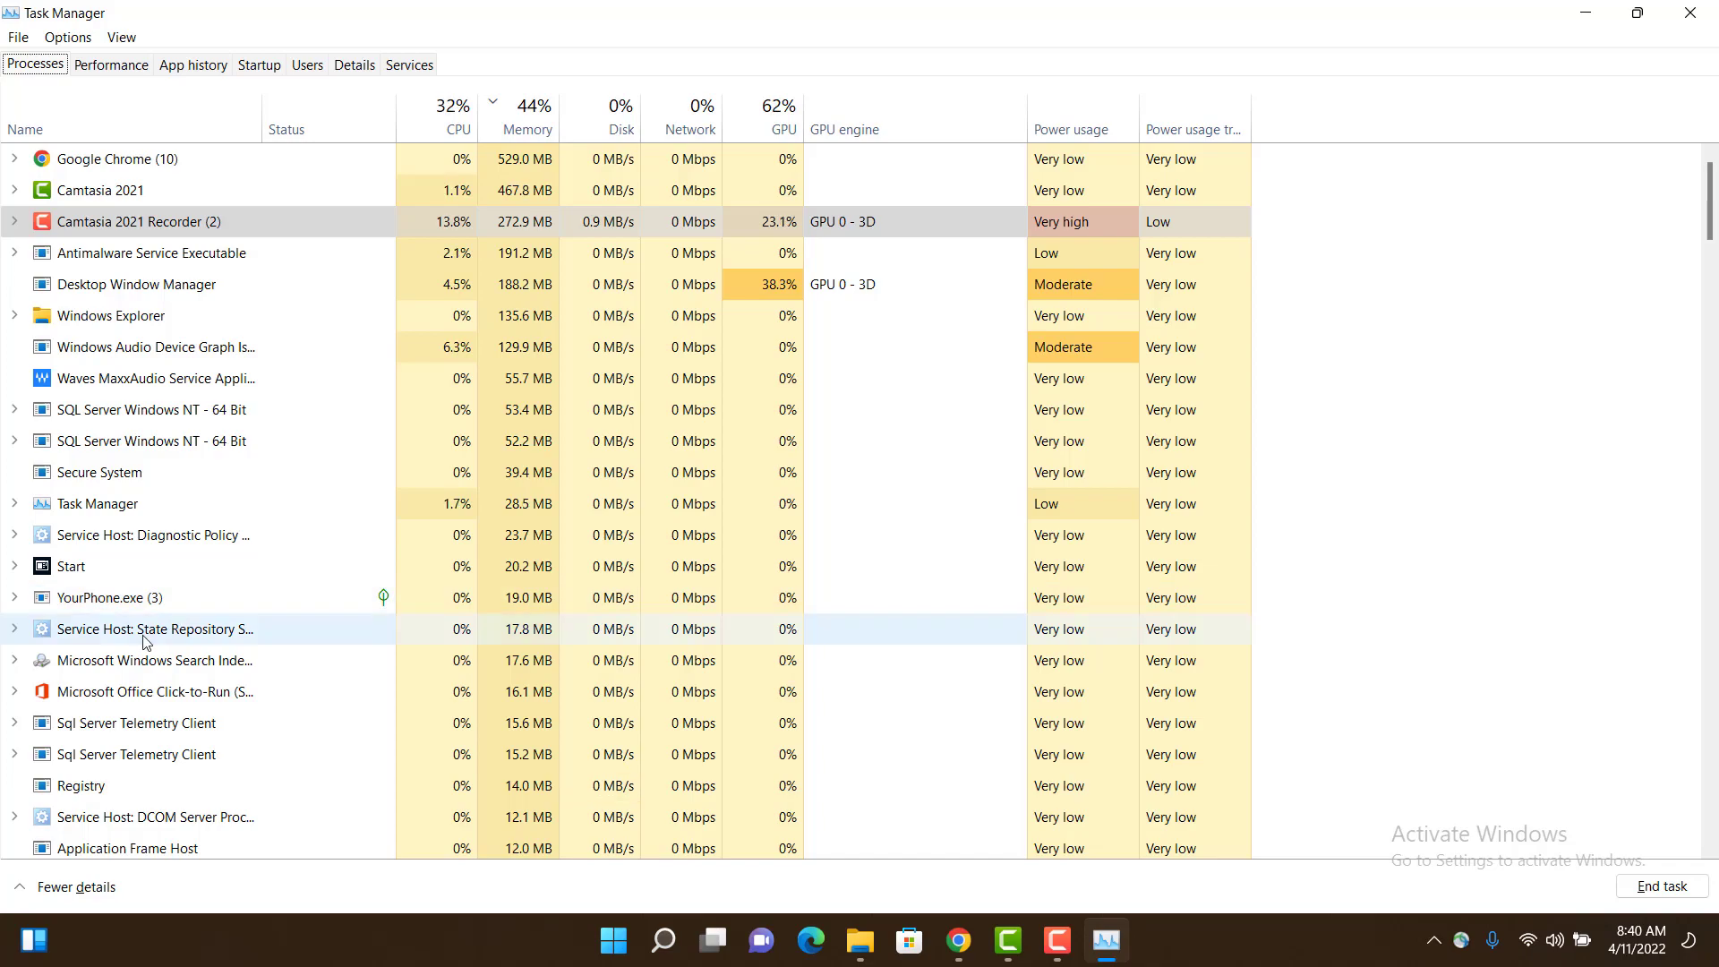
# Scroll through the Processes list and bring up a process's context menu
pyautogui.scroll(-3)
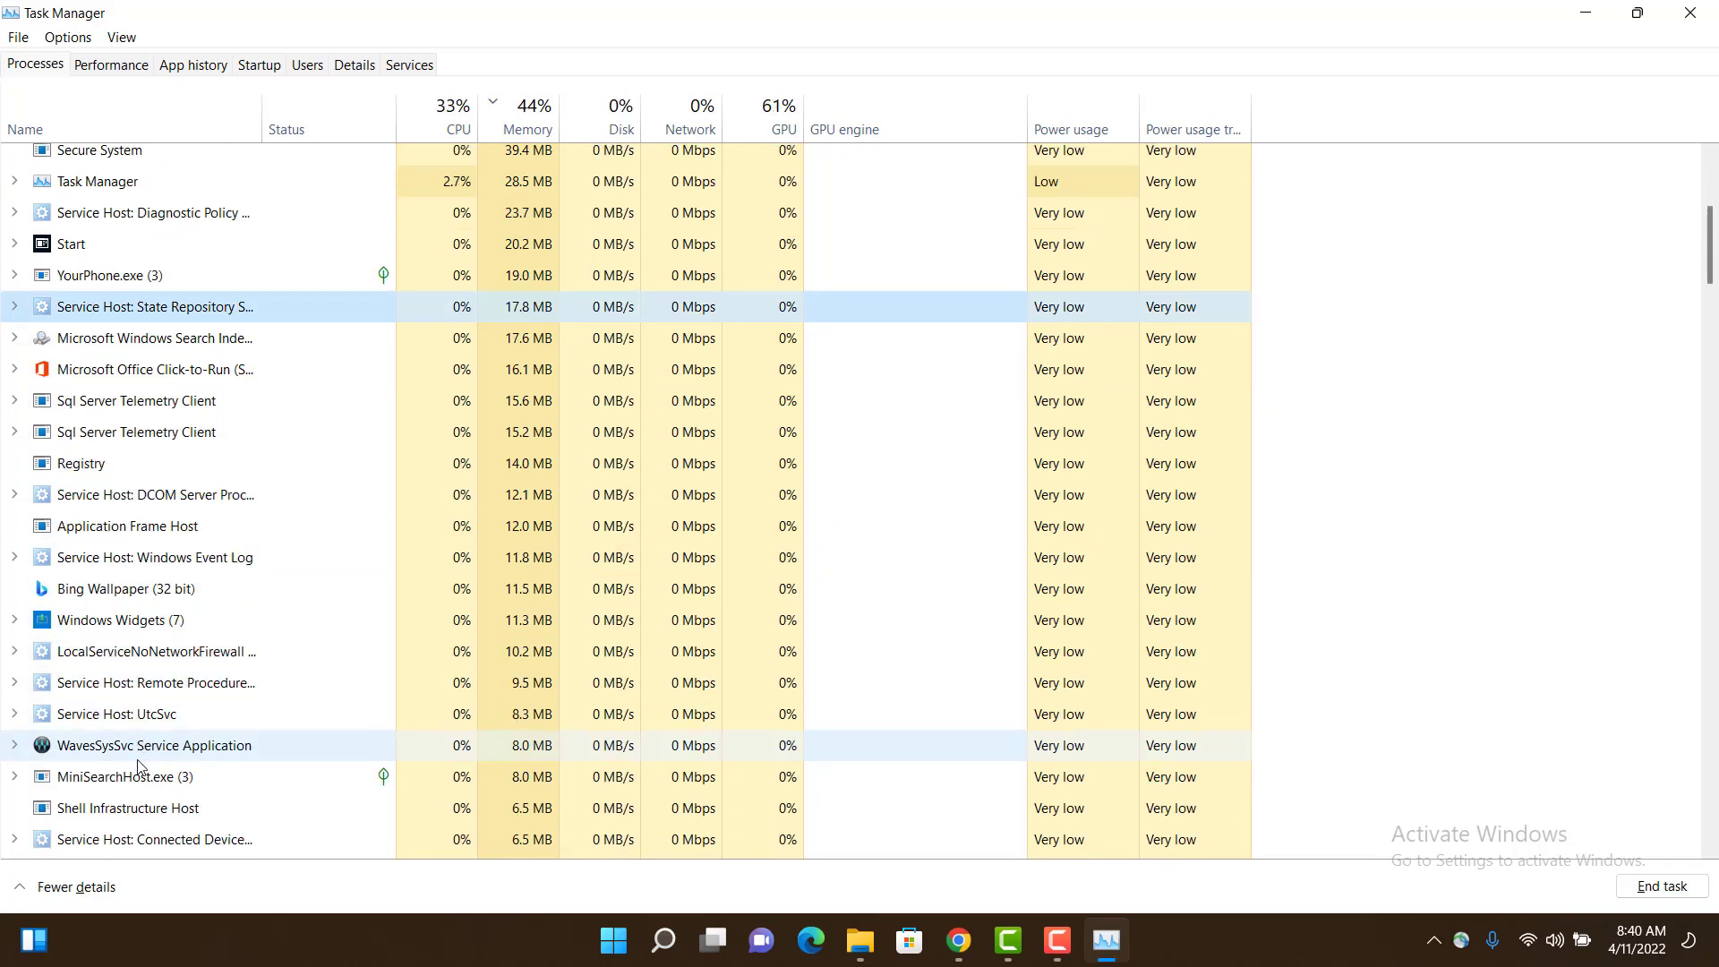
pyautogui.rightClick(125, 428)
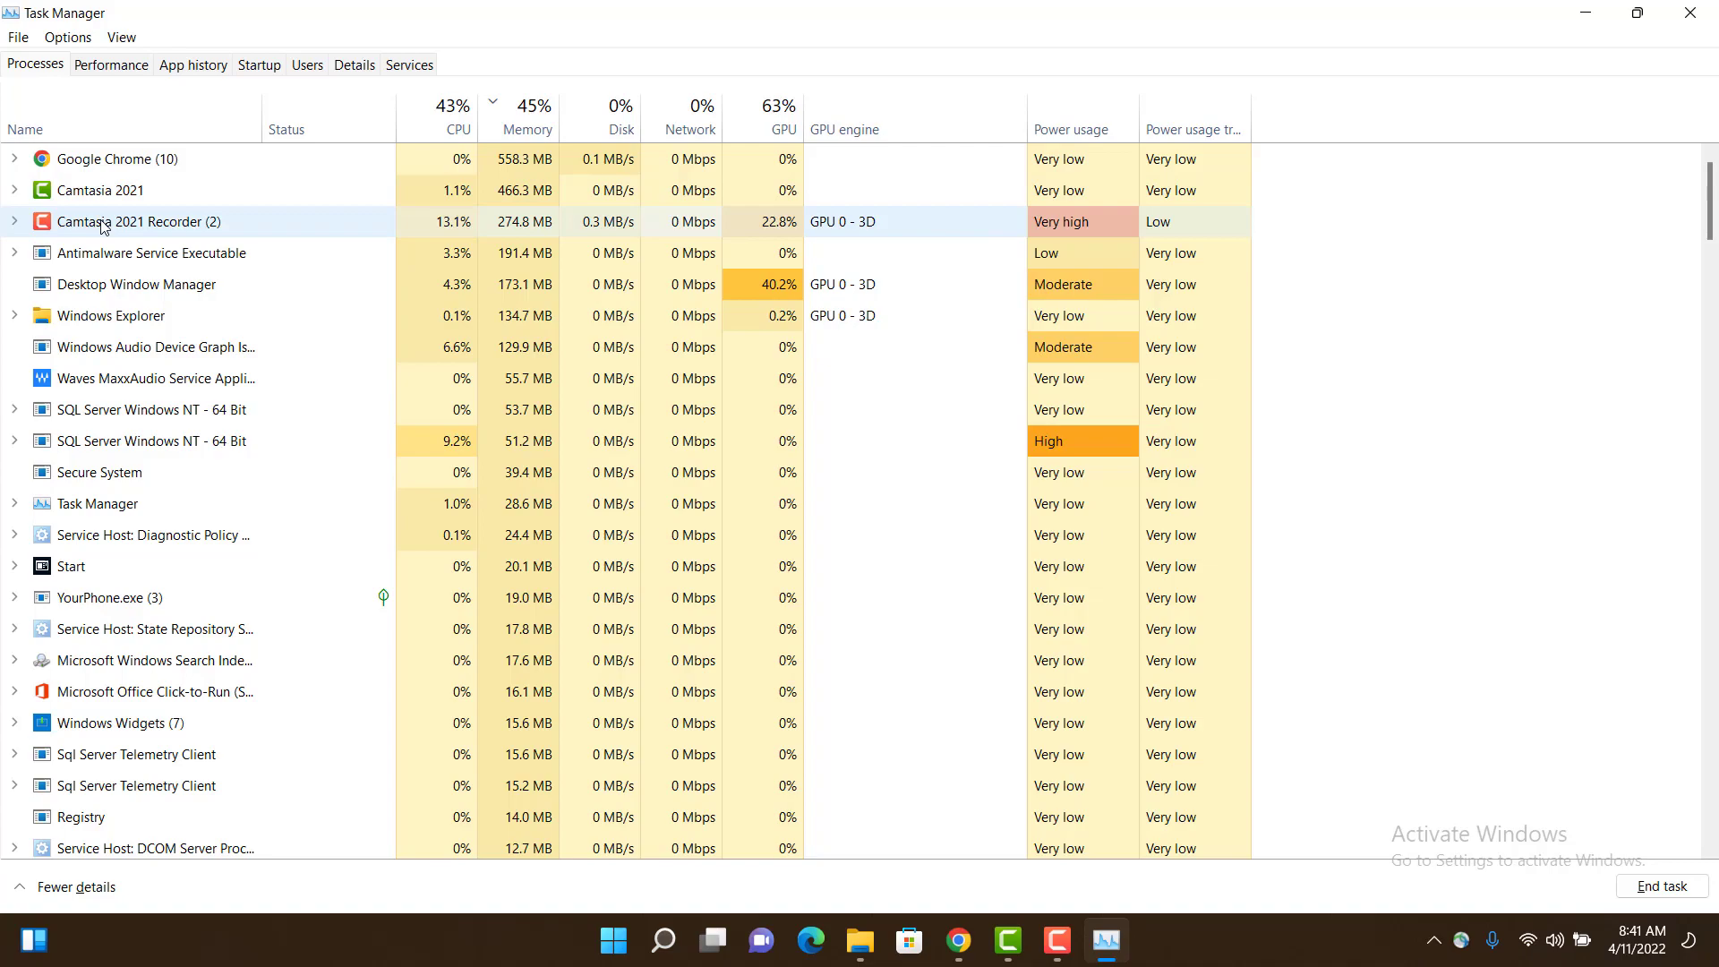
pyautogui.click(101, 158)
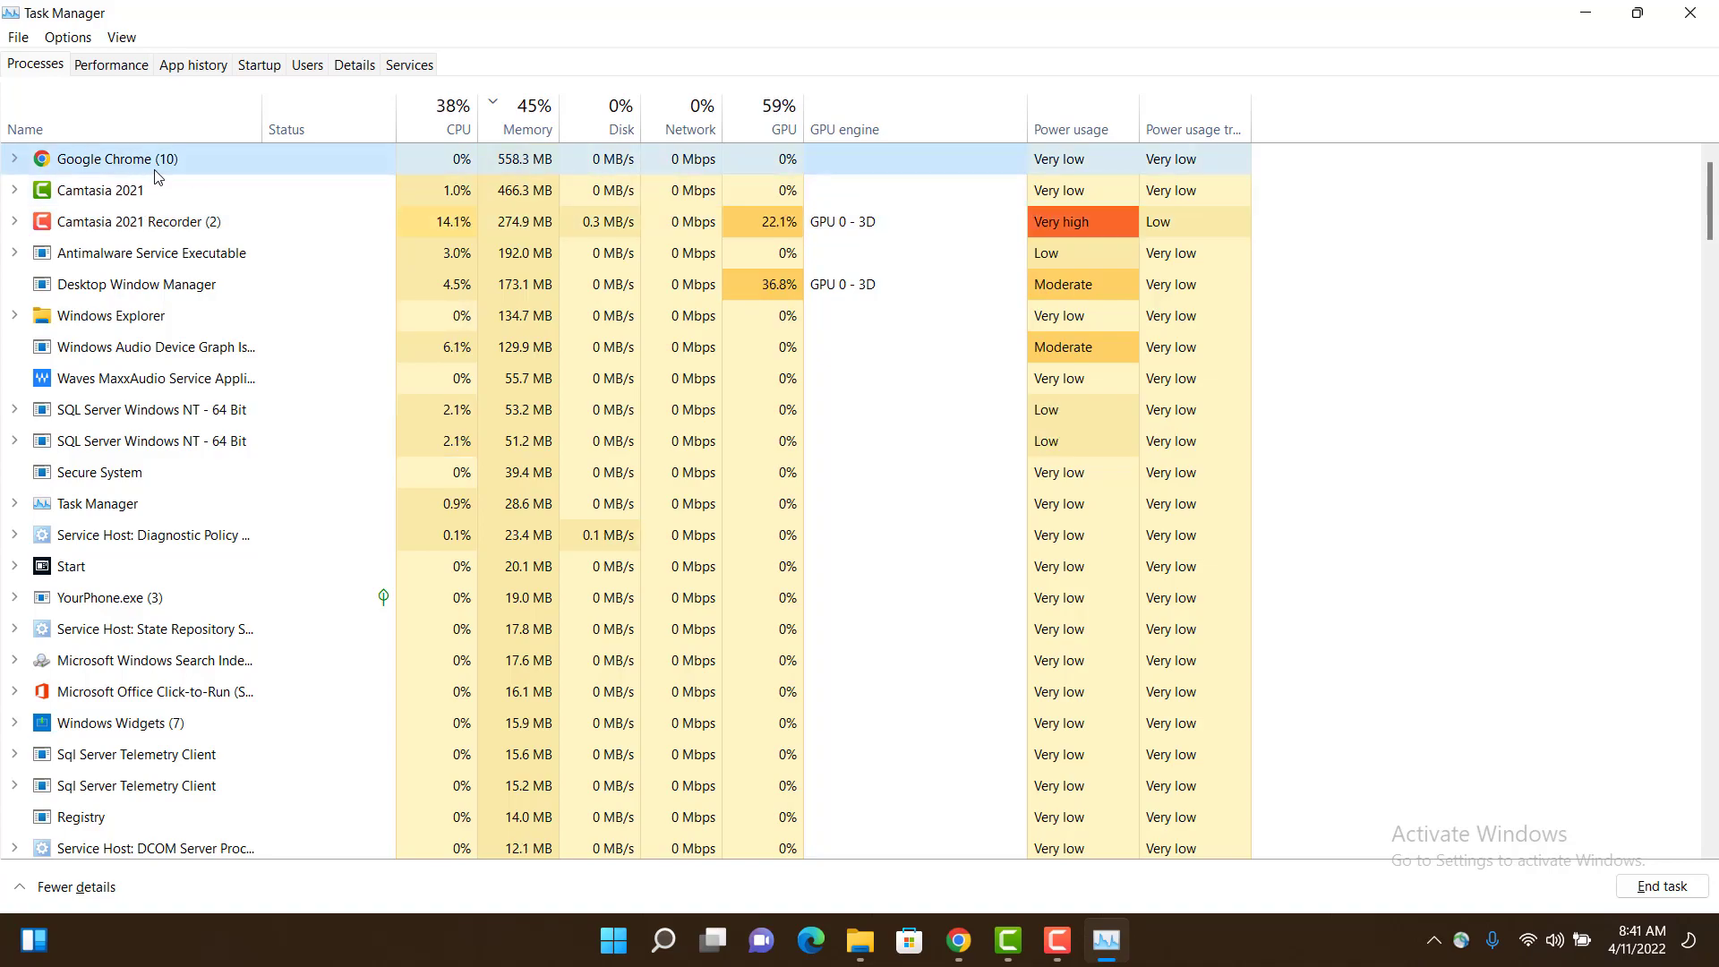
pyautogui.moveTo(770, 491)
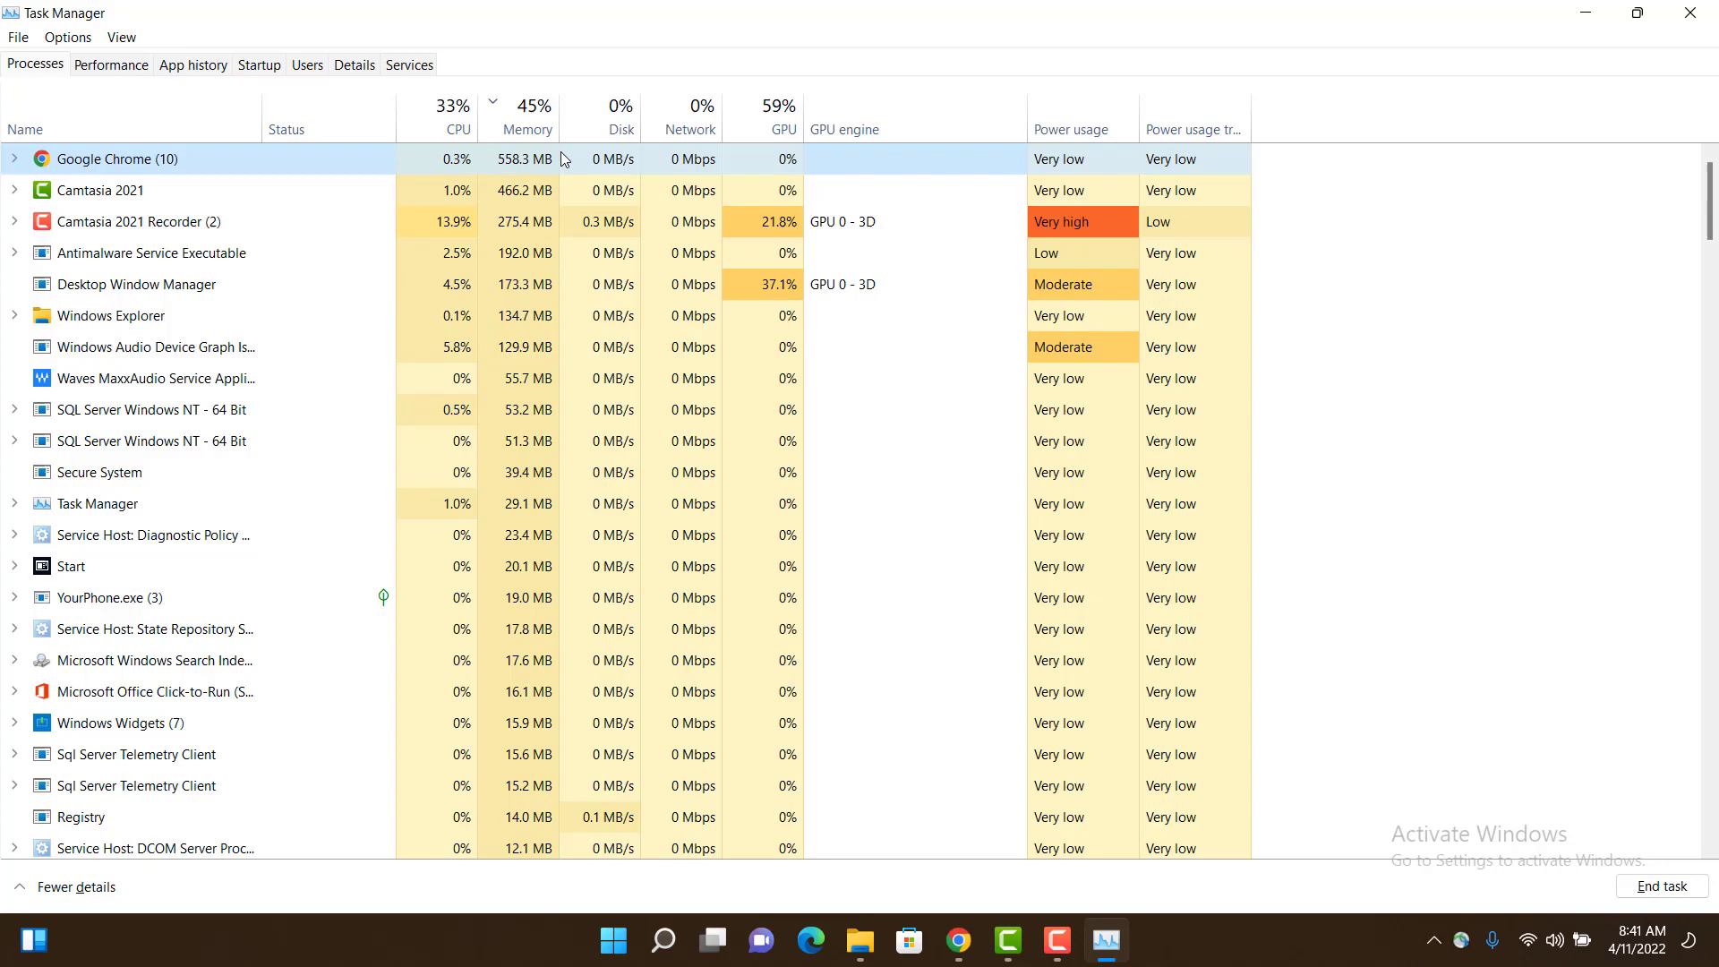
pyautogui.moveTo(106, 170)
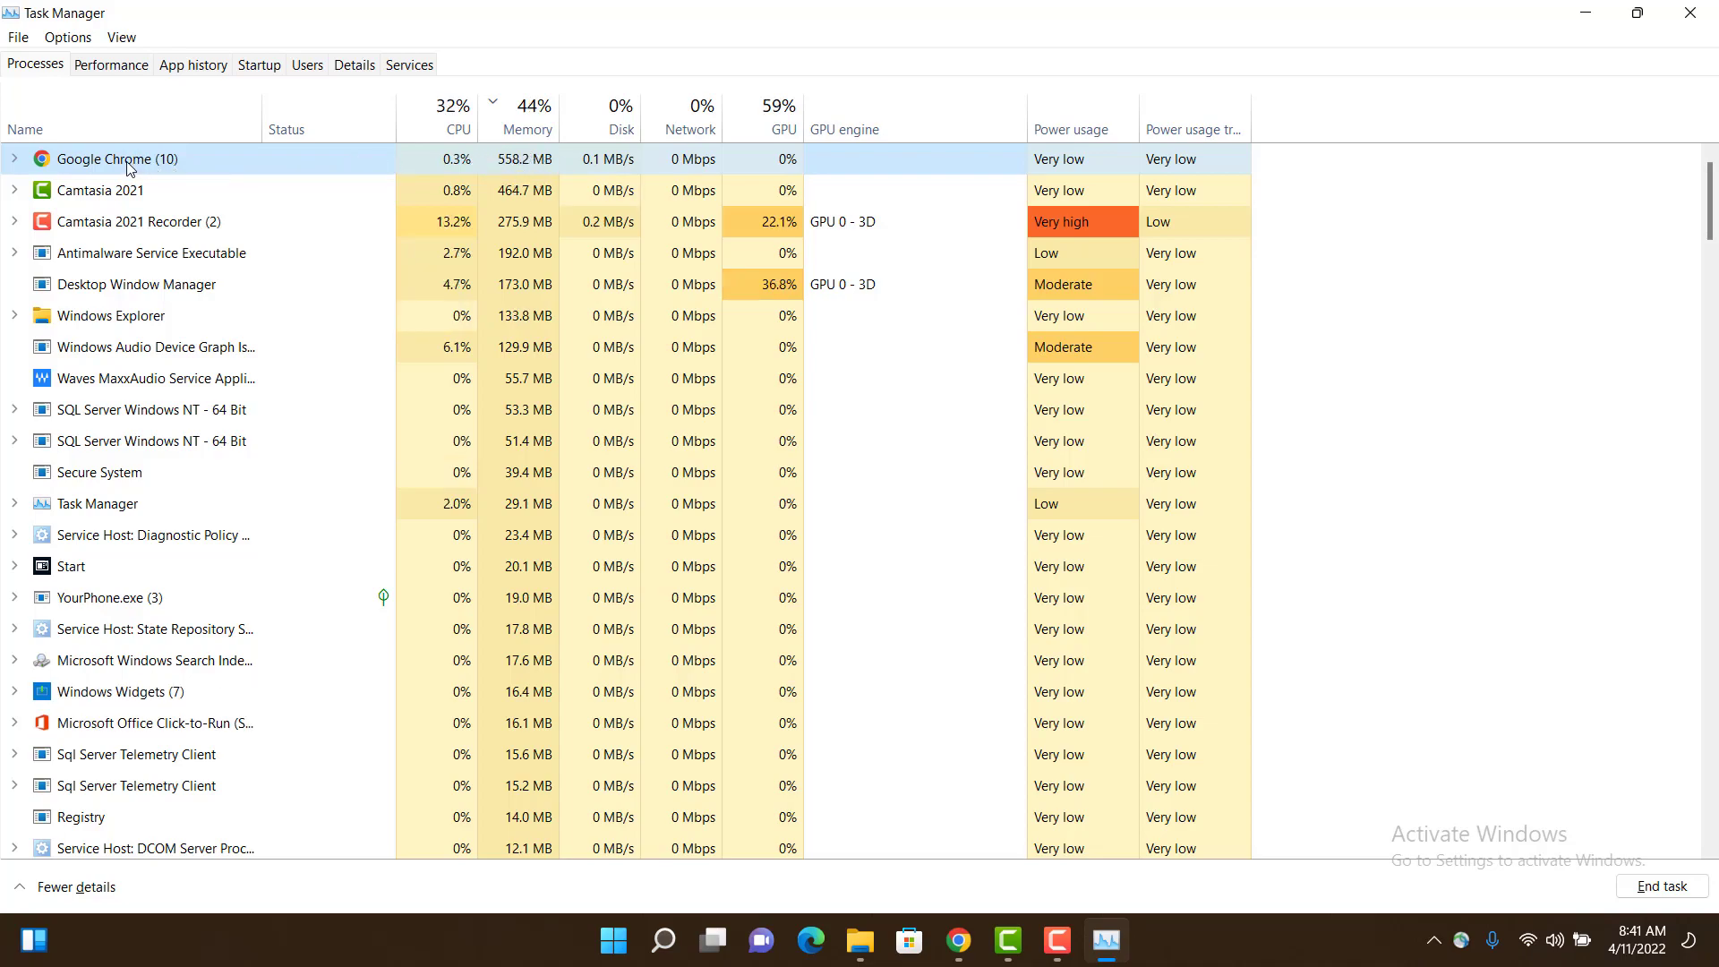
pyautogui.rightClick(128, 159)
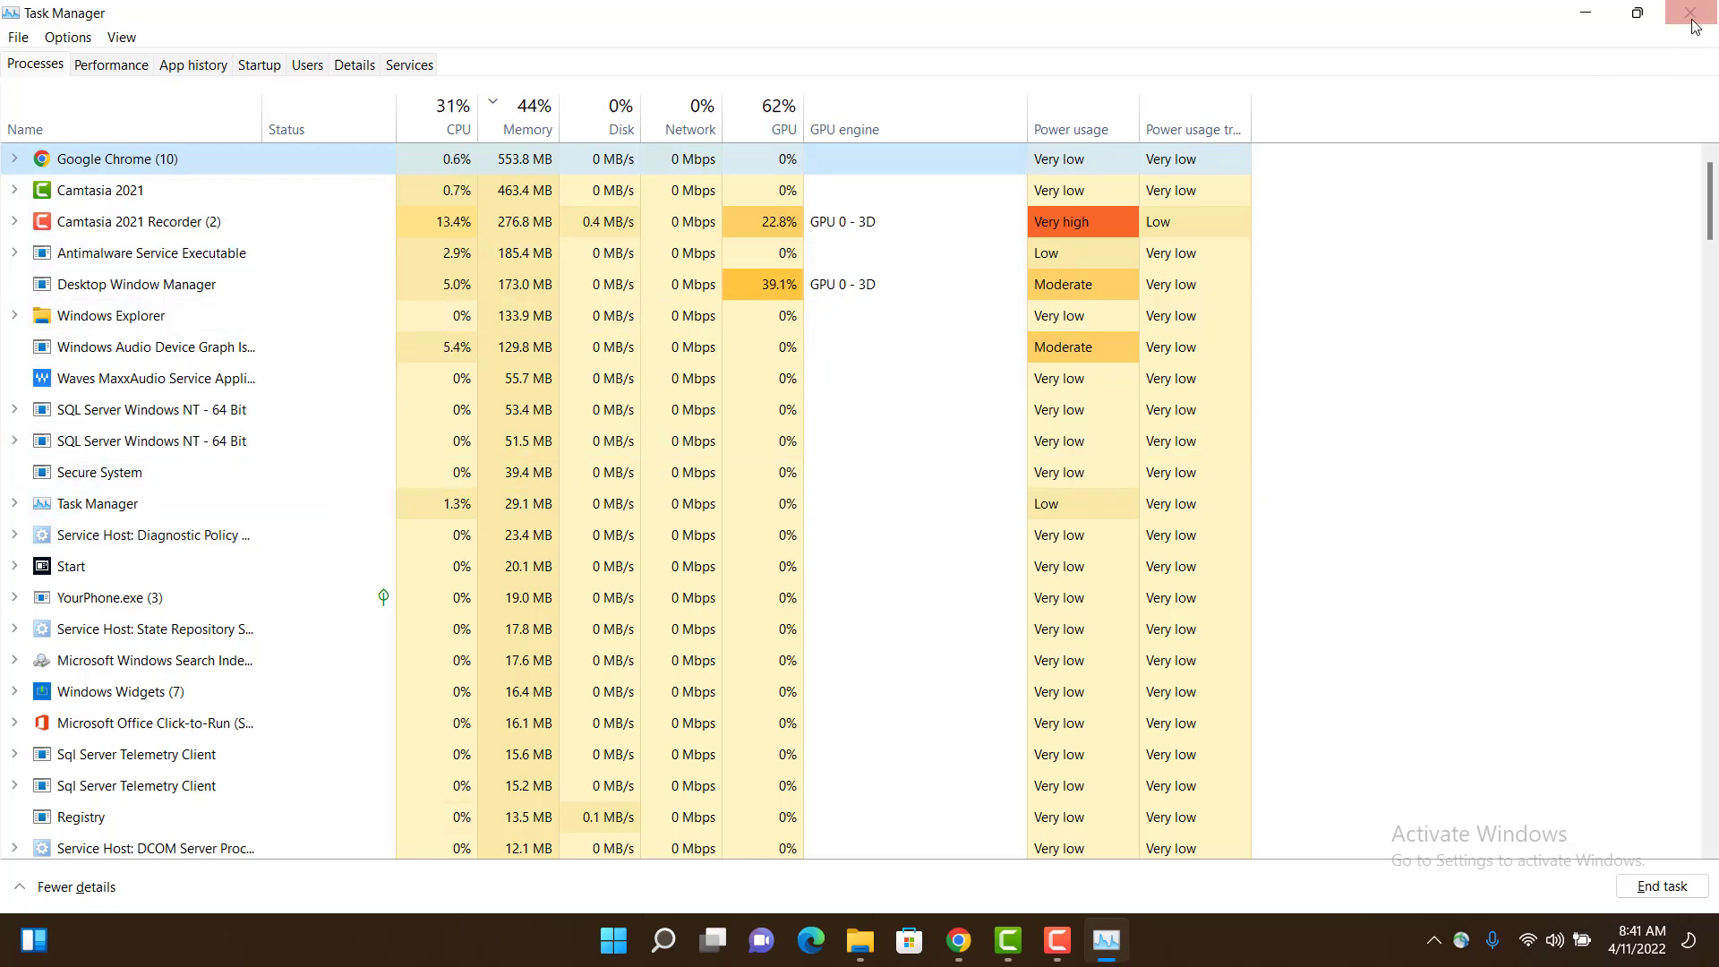
# Close Task Manager to return to the desktop
pyautogui.click(1688, 13)
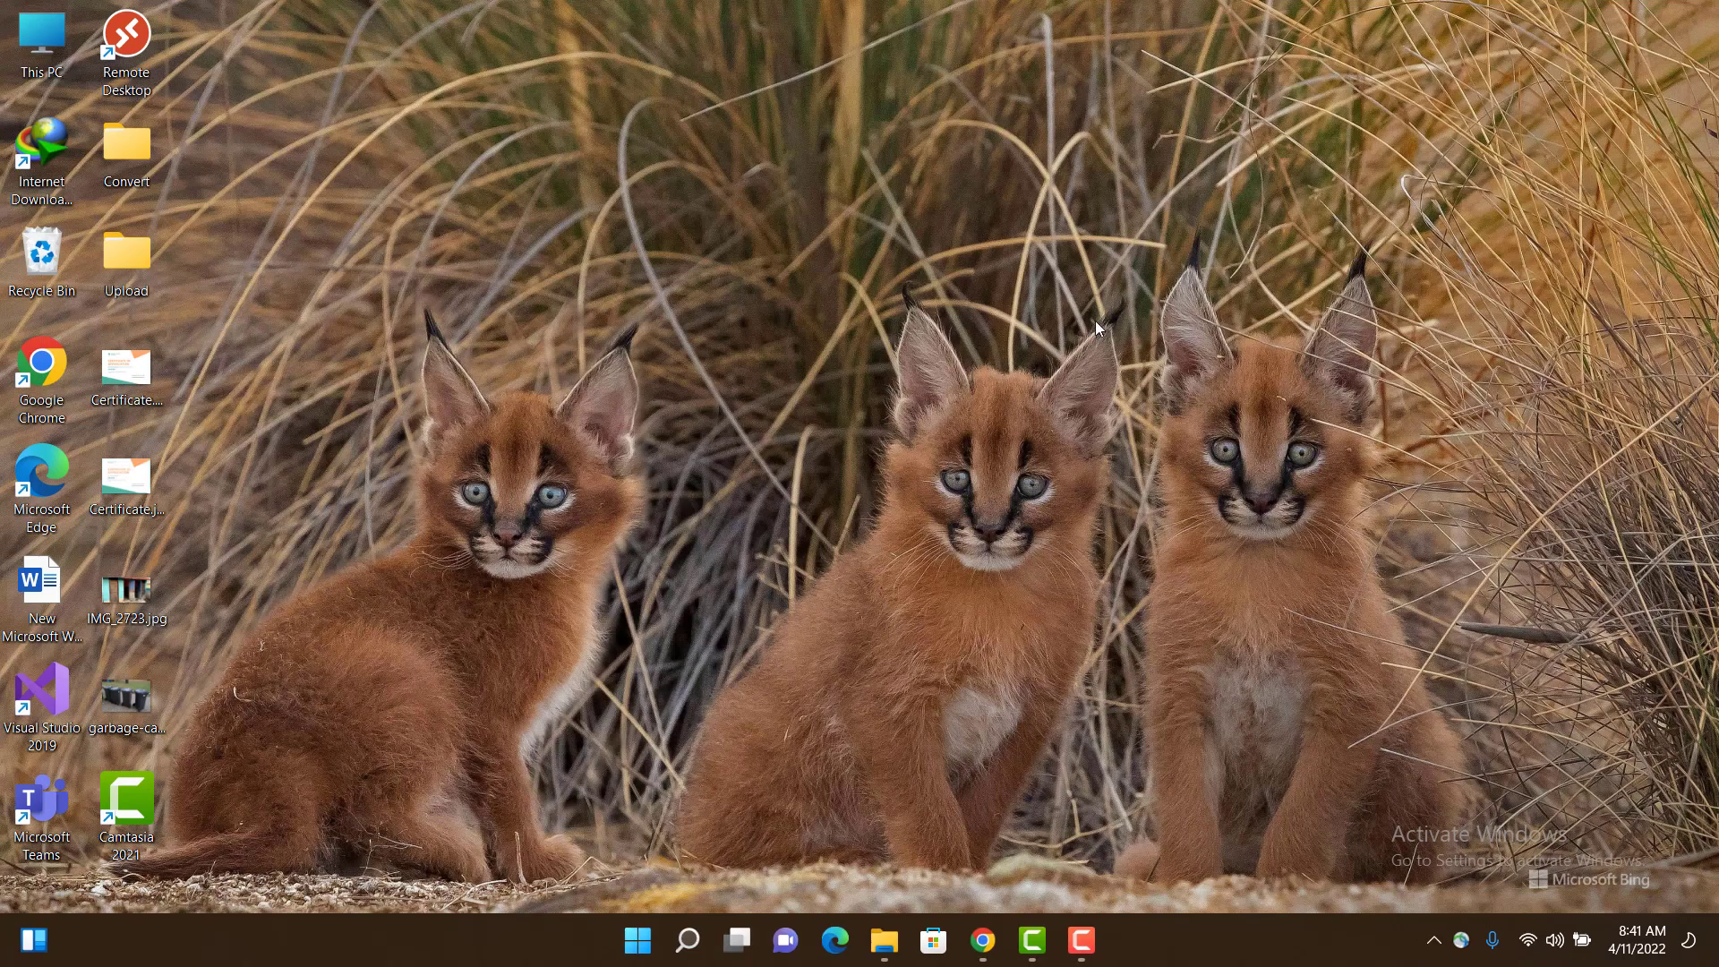
pyautogui.moveTo(1084, 342)
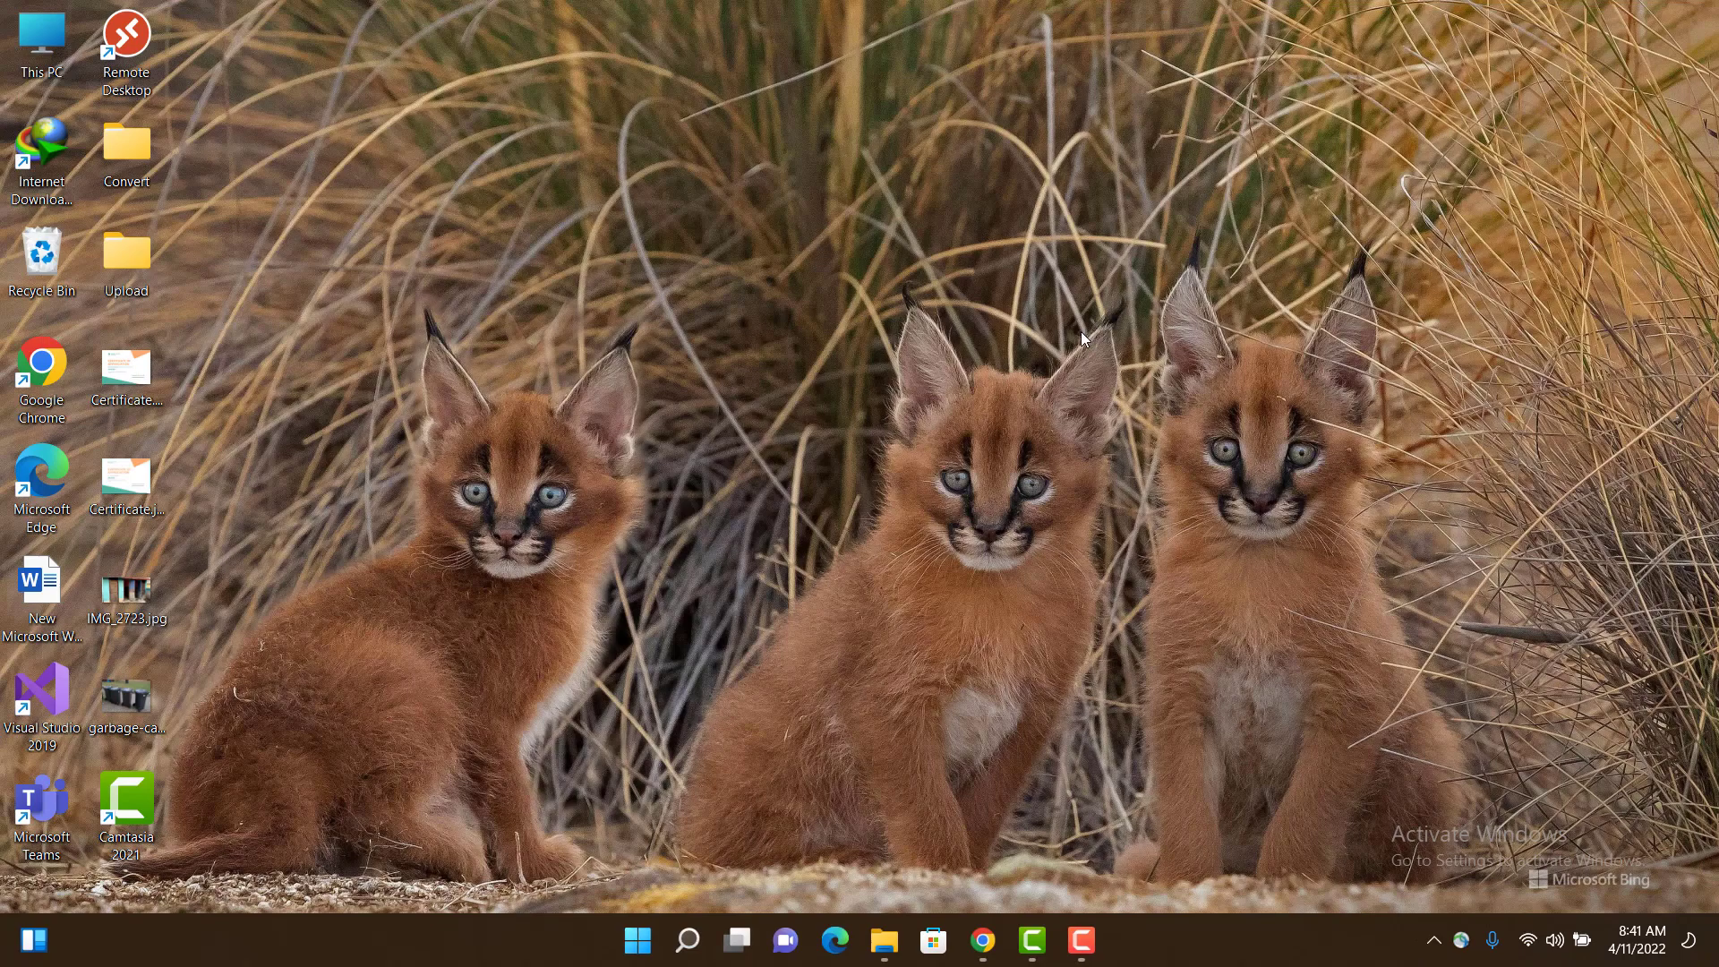
pyautogui.moveTo(950, 562)
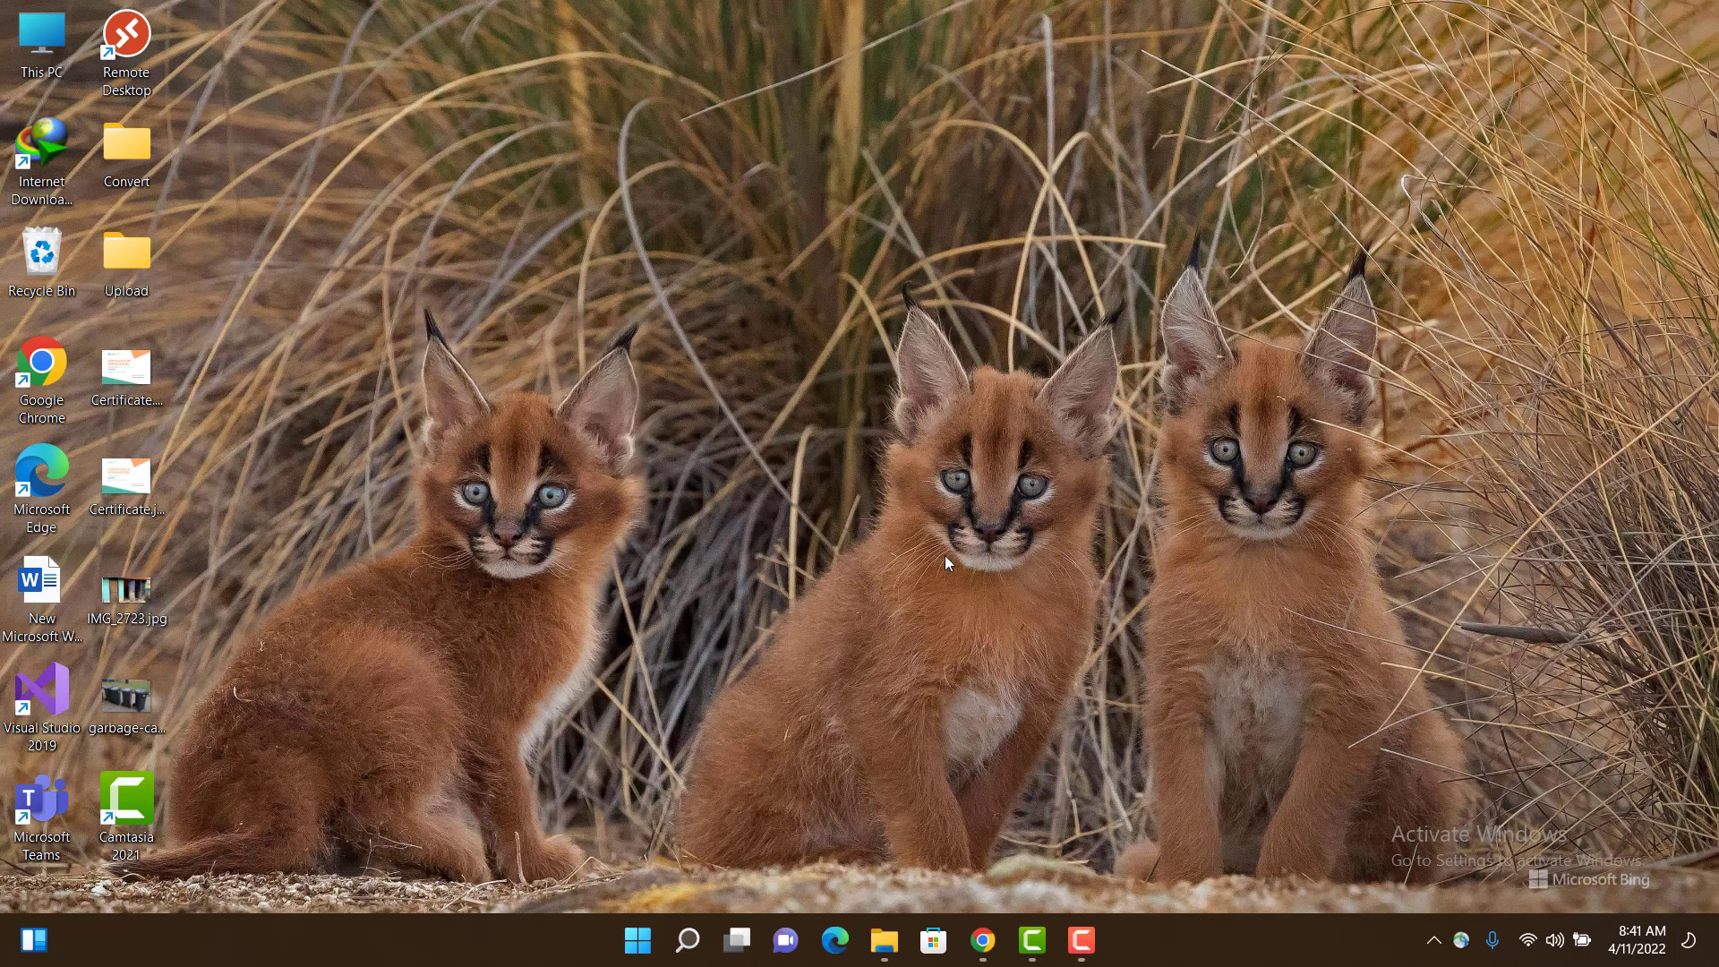
pyautogui.moveTo(739, 839)
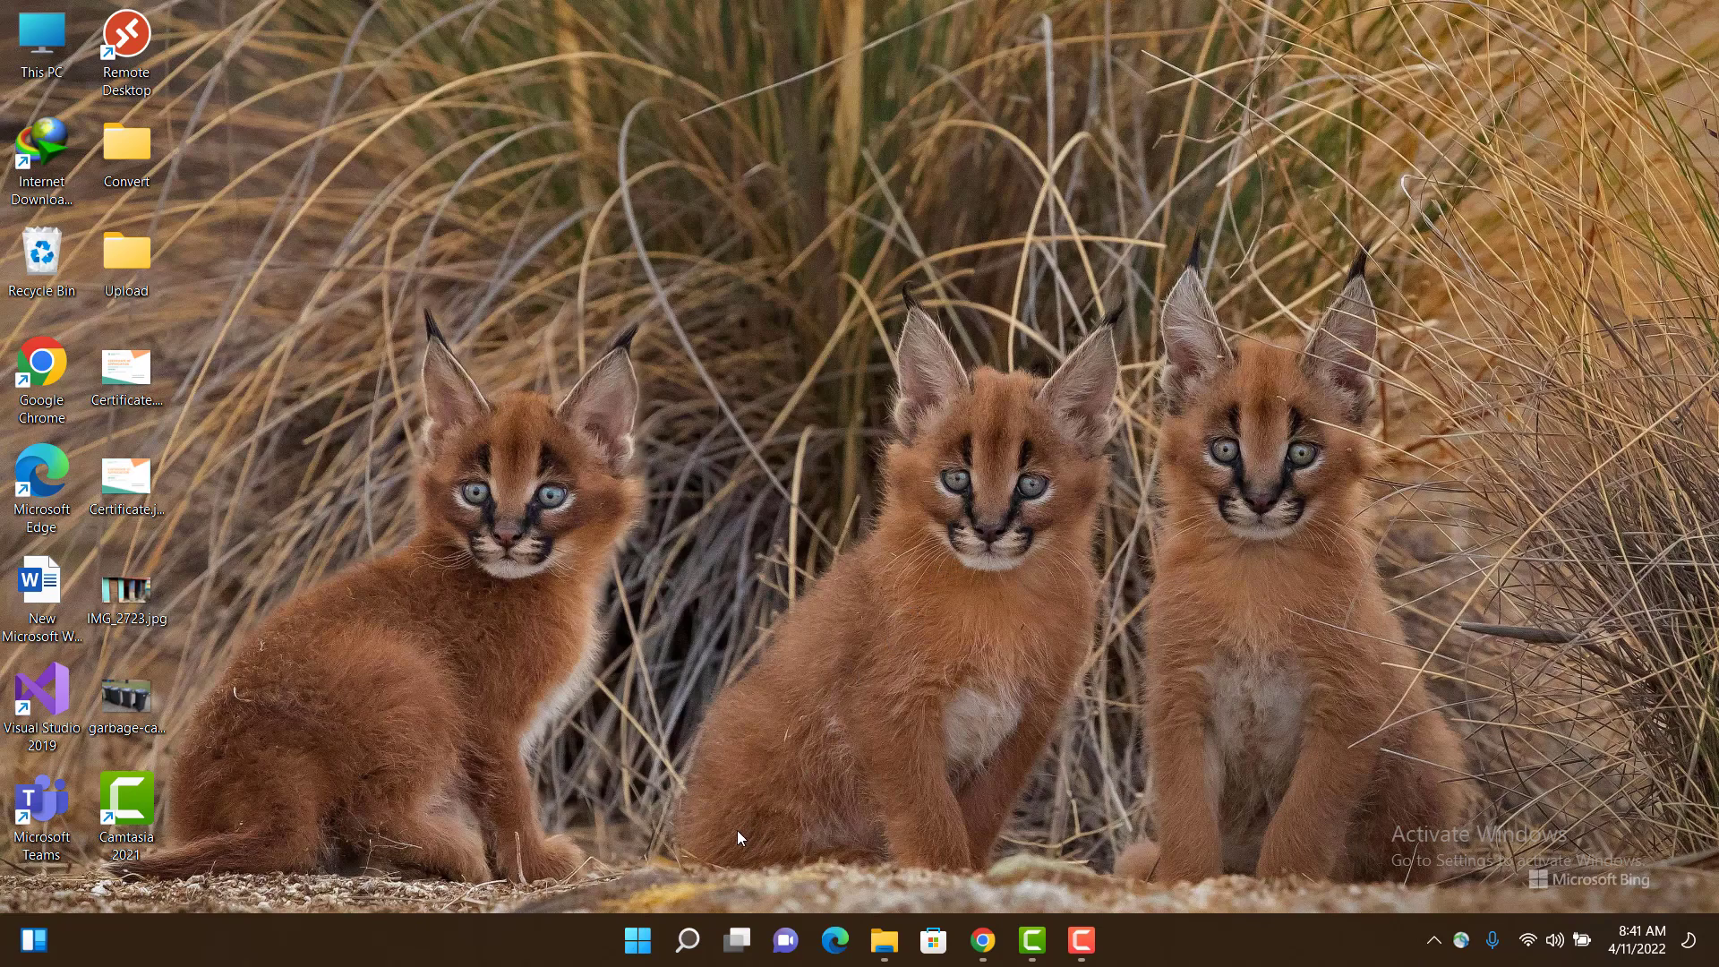
pyautogui.moveTo(656, 907)
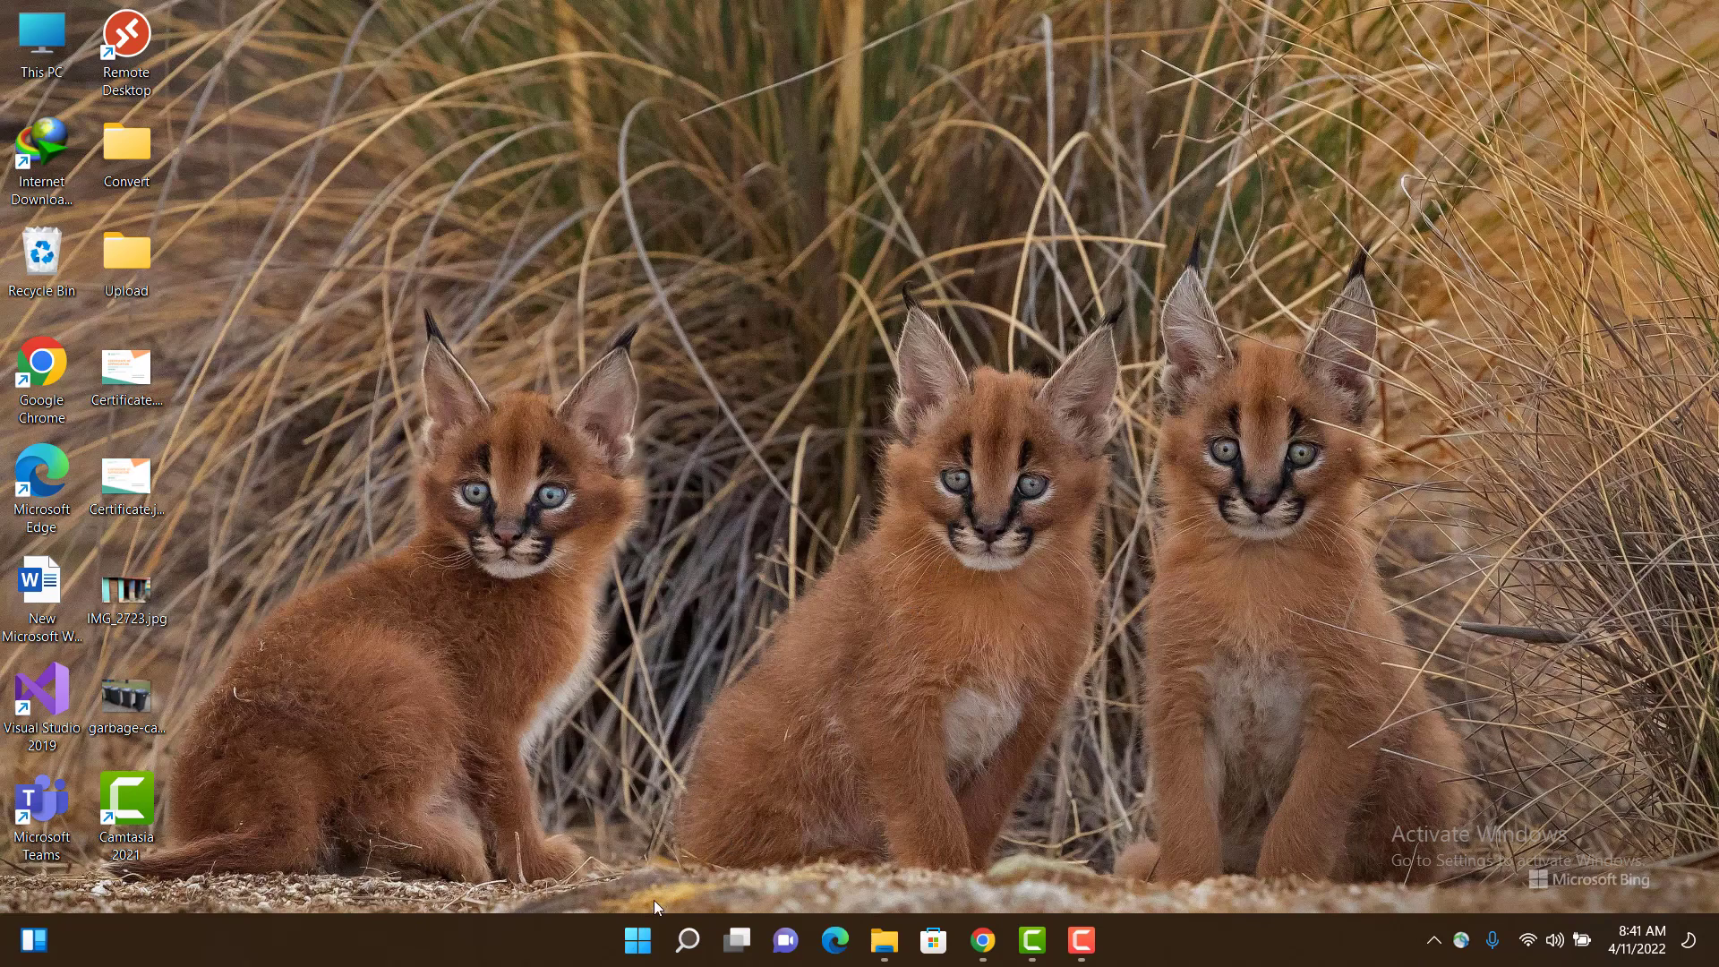
# Launch Settings from the Start menu and go to Privacy & security
pyautogui.click(636, 939)
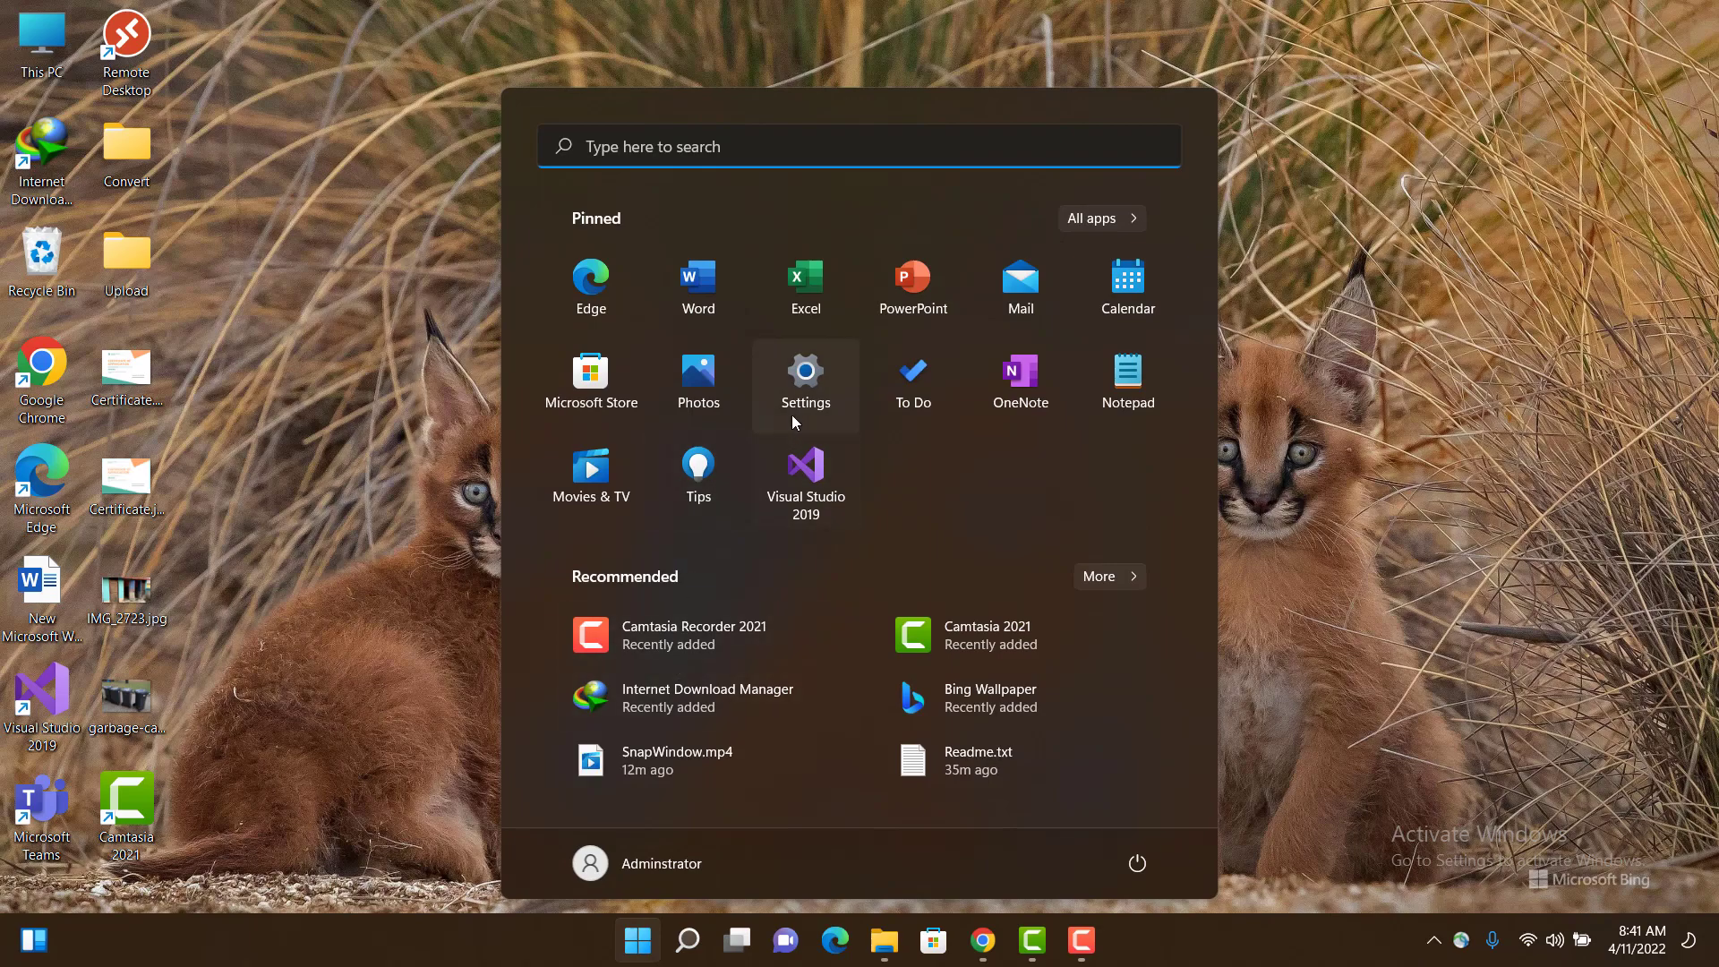
pyautogui.click(805, 371)
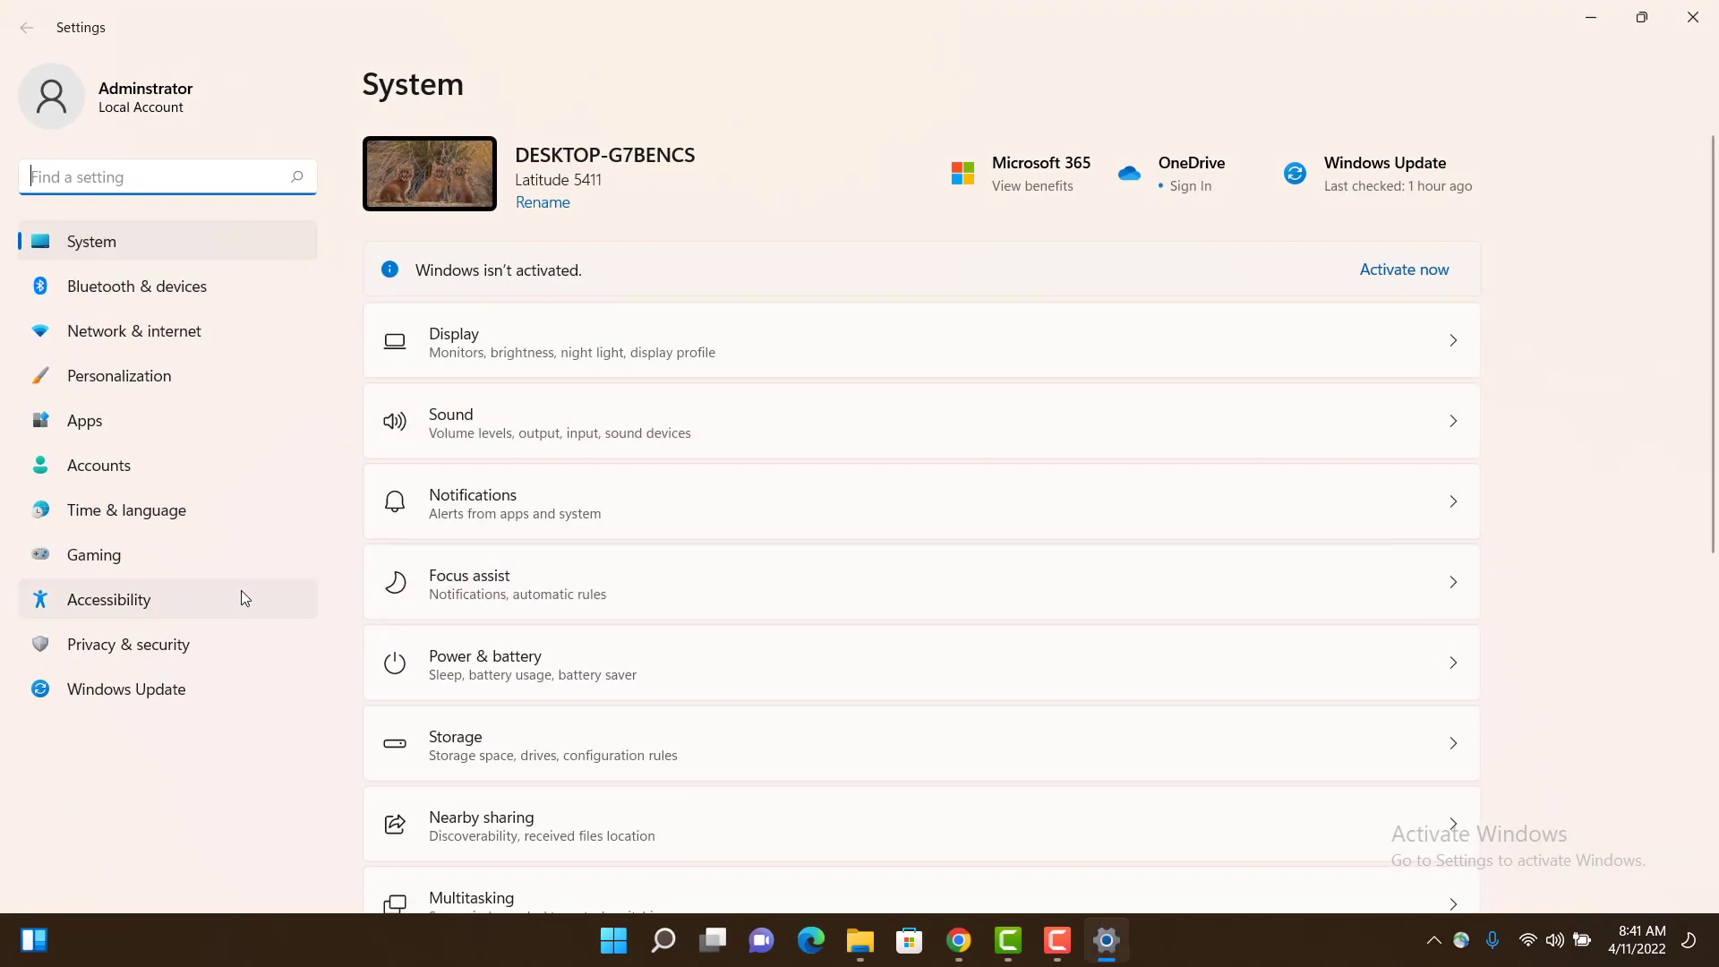
pyautogui.moveTo(152, 655)
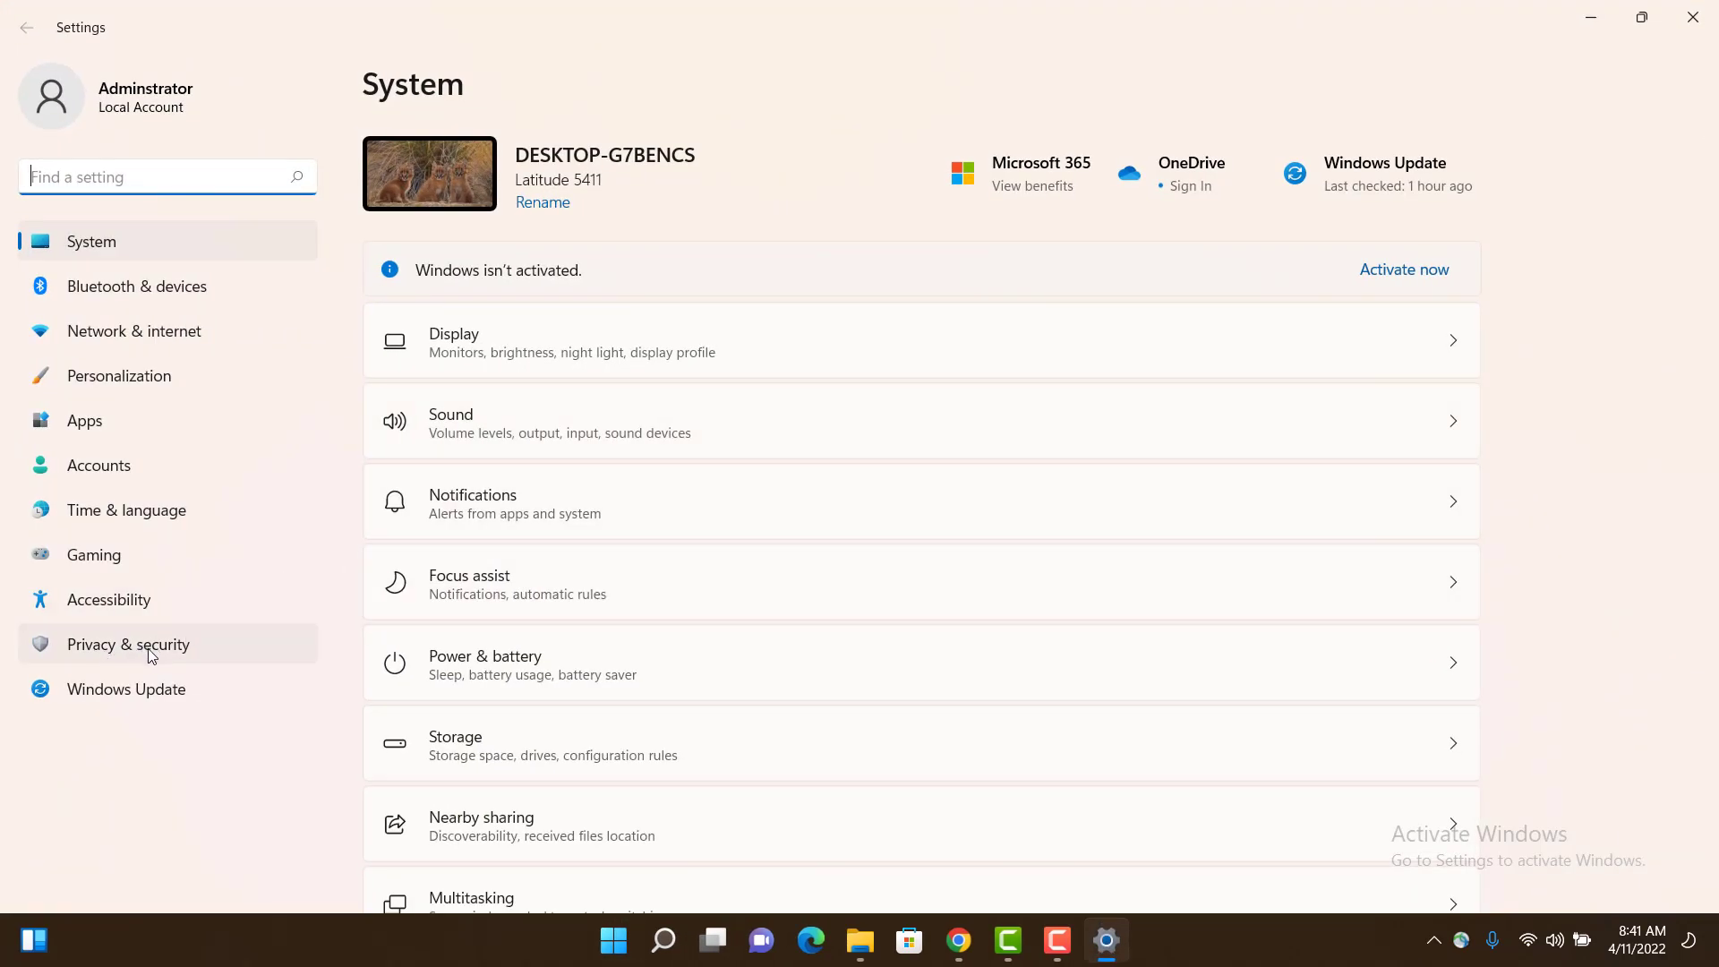
pyautogui.click(128, 643)
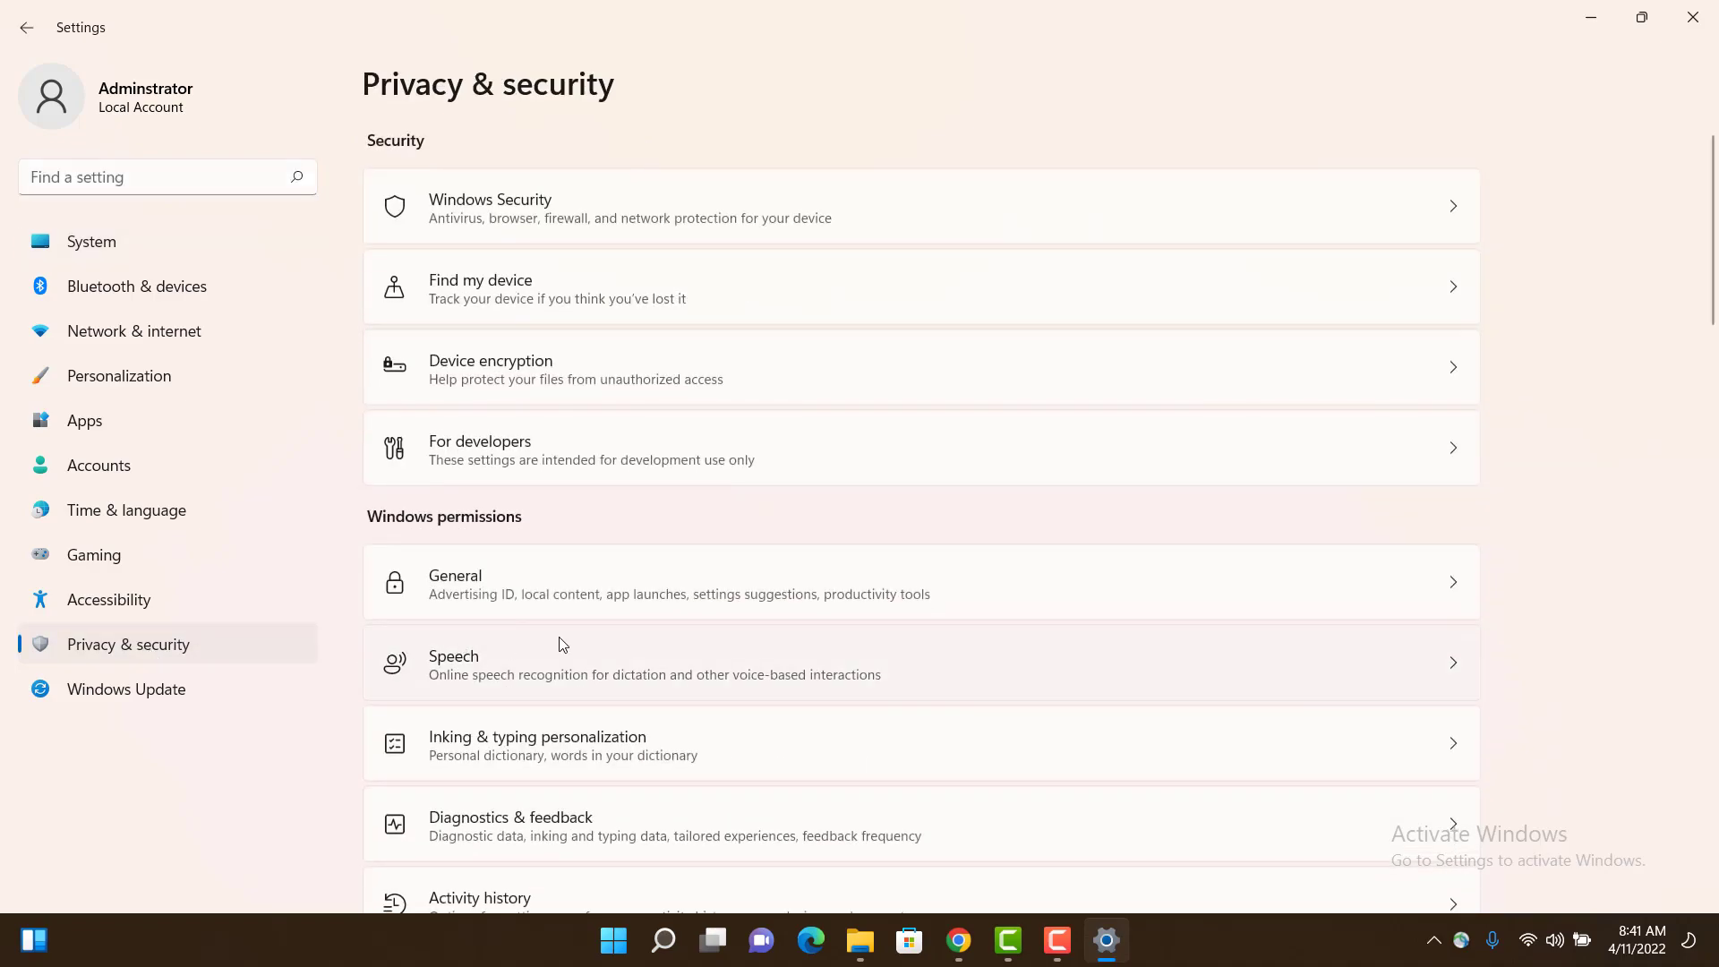
# Scroll down to the App permissions section showing the Location entry
pyautogui.scroll(-3)
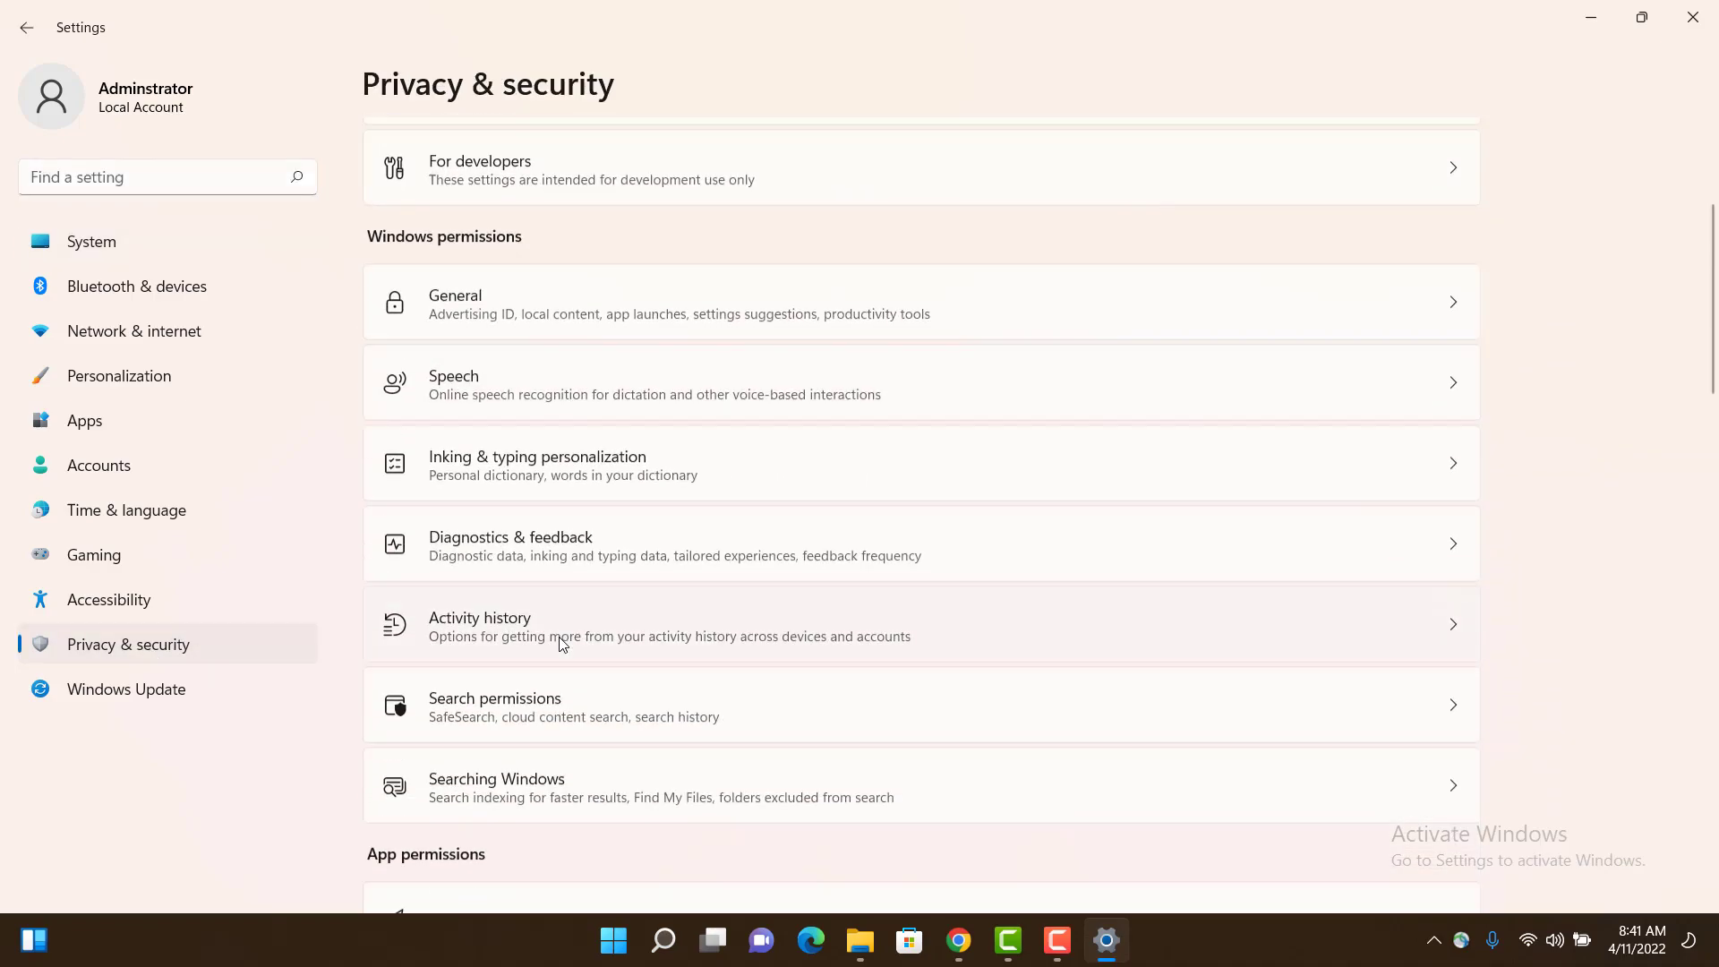
pyautogui.scroll(-3)
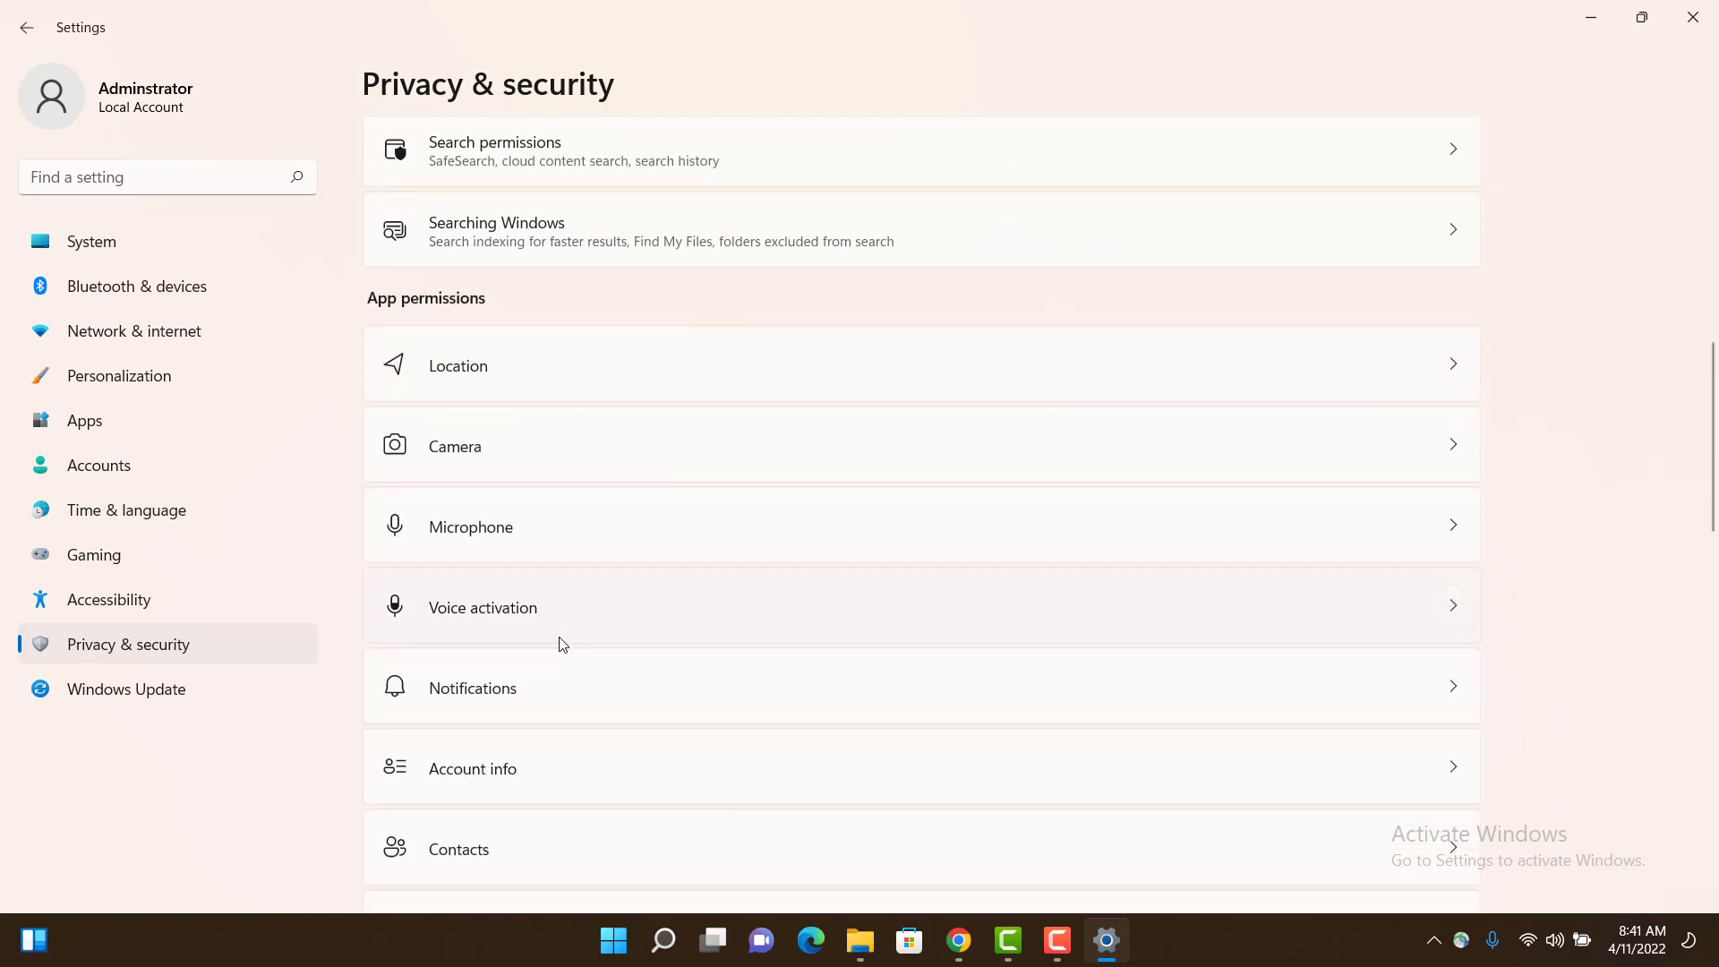
pyautogui.scroll(-3)
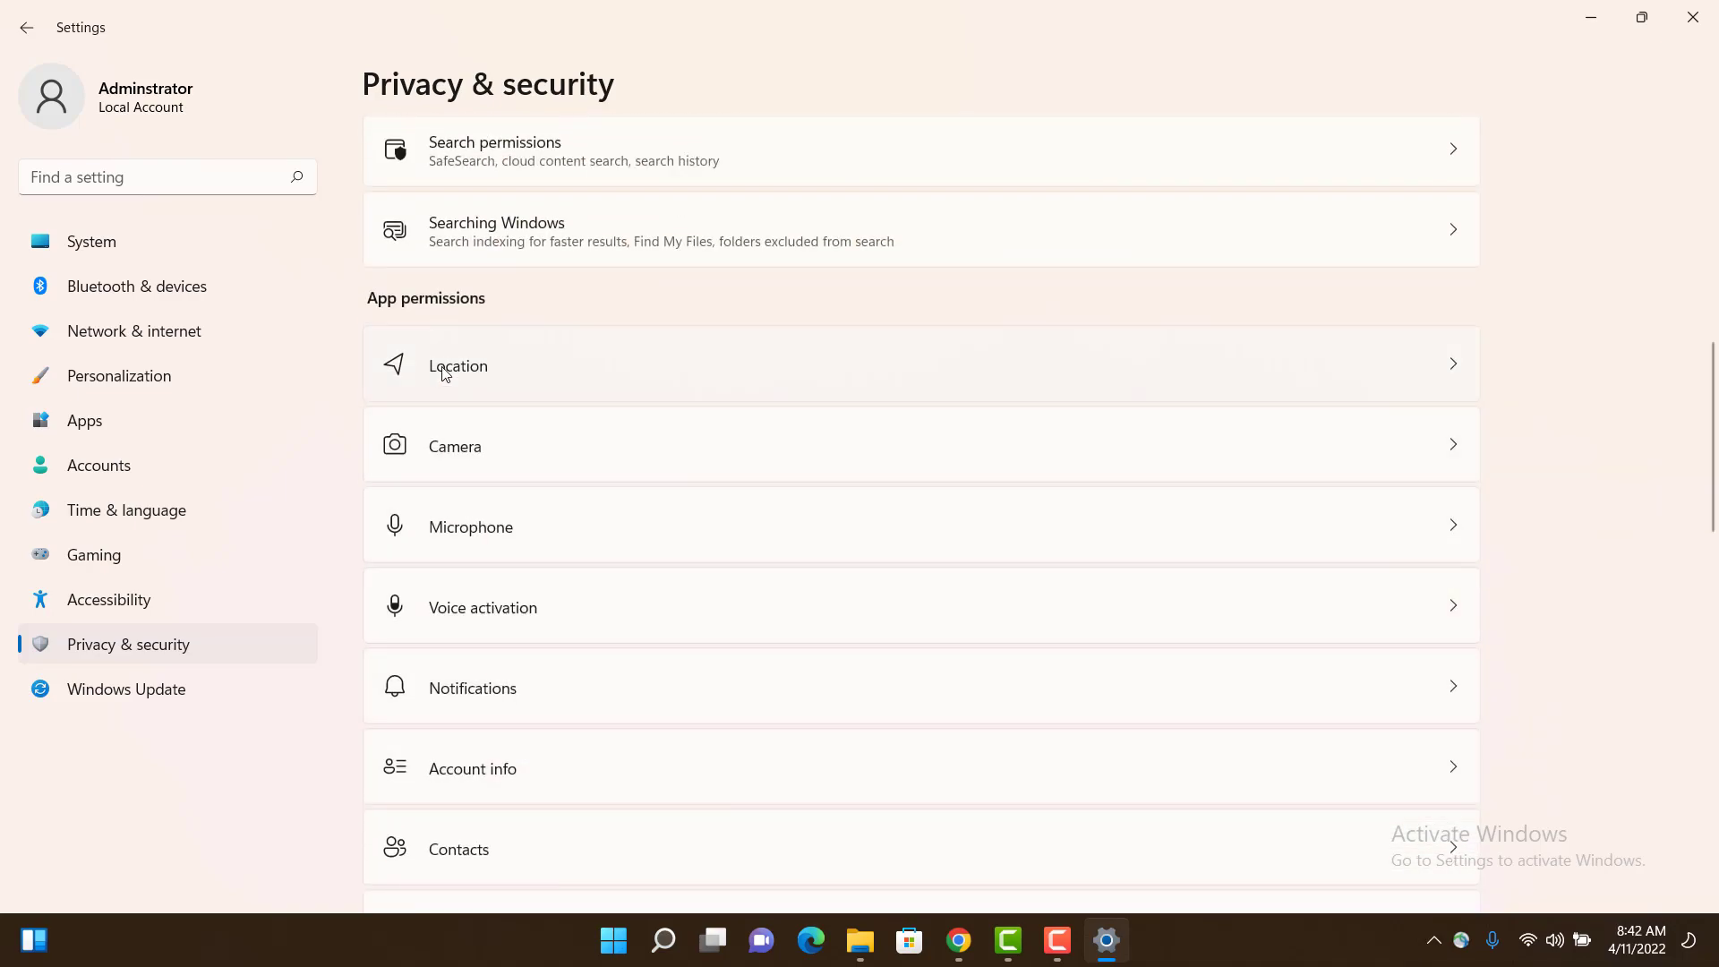
# On the Location page, switch Location services off and back on
pyautogui.click(458, 366)
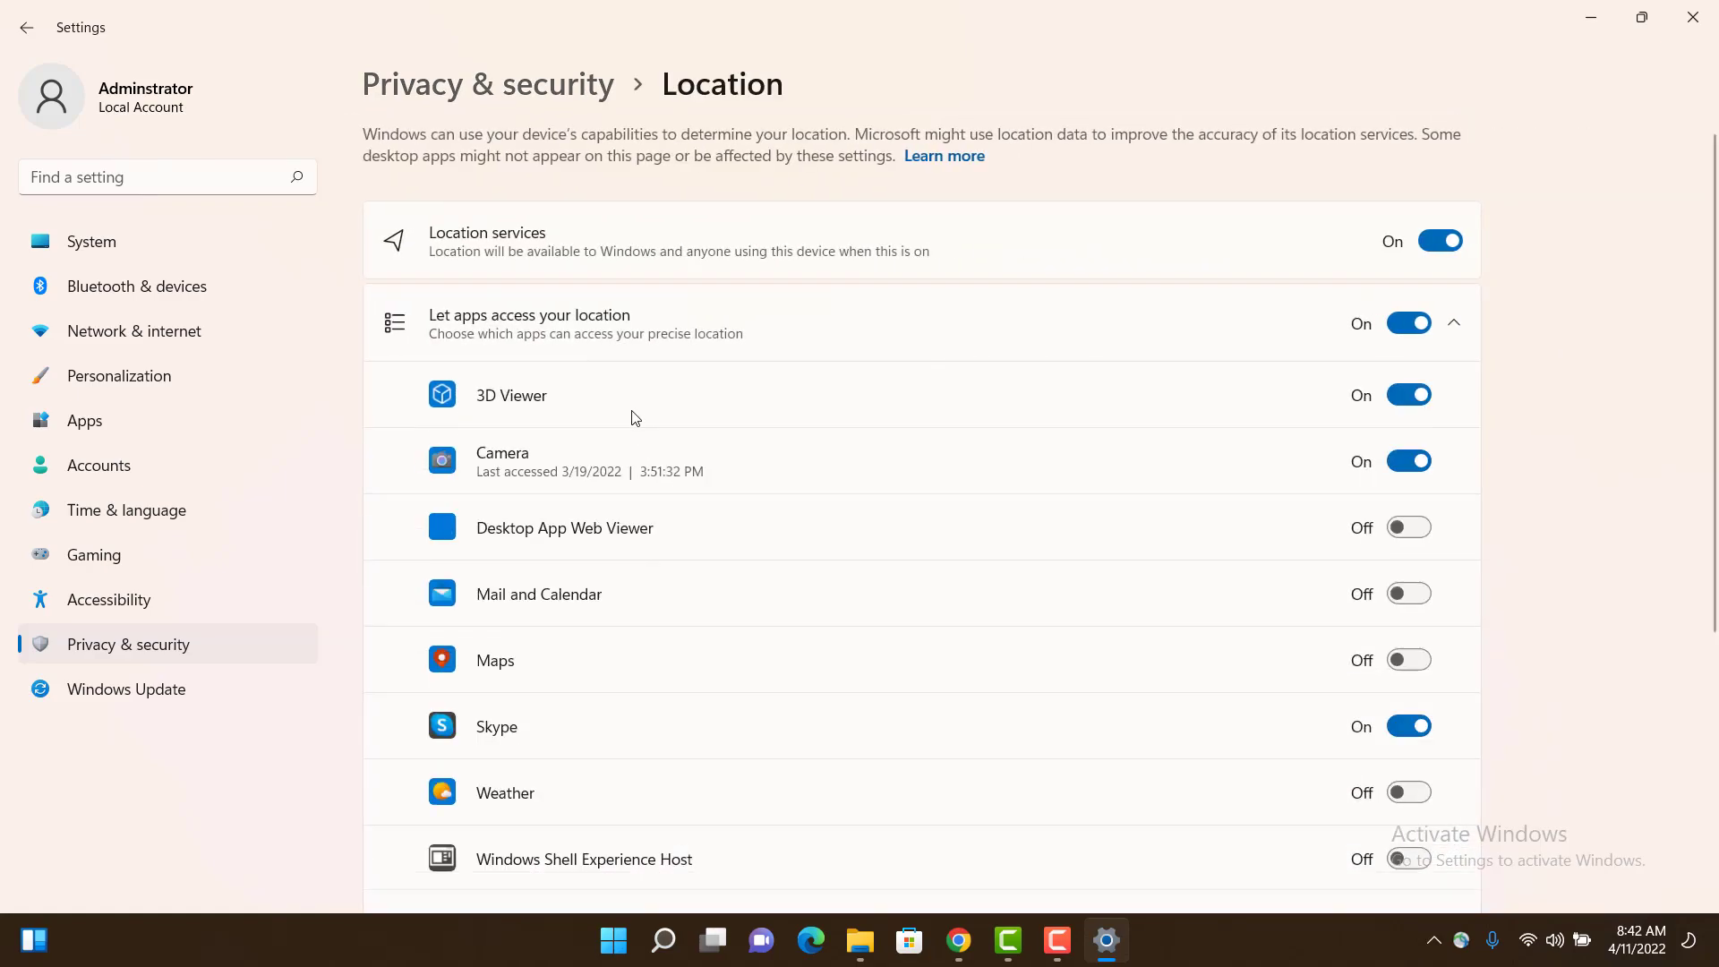
pyautogui.scroll(-3)
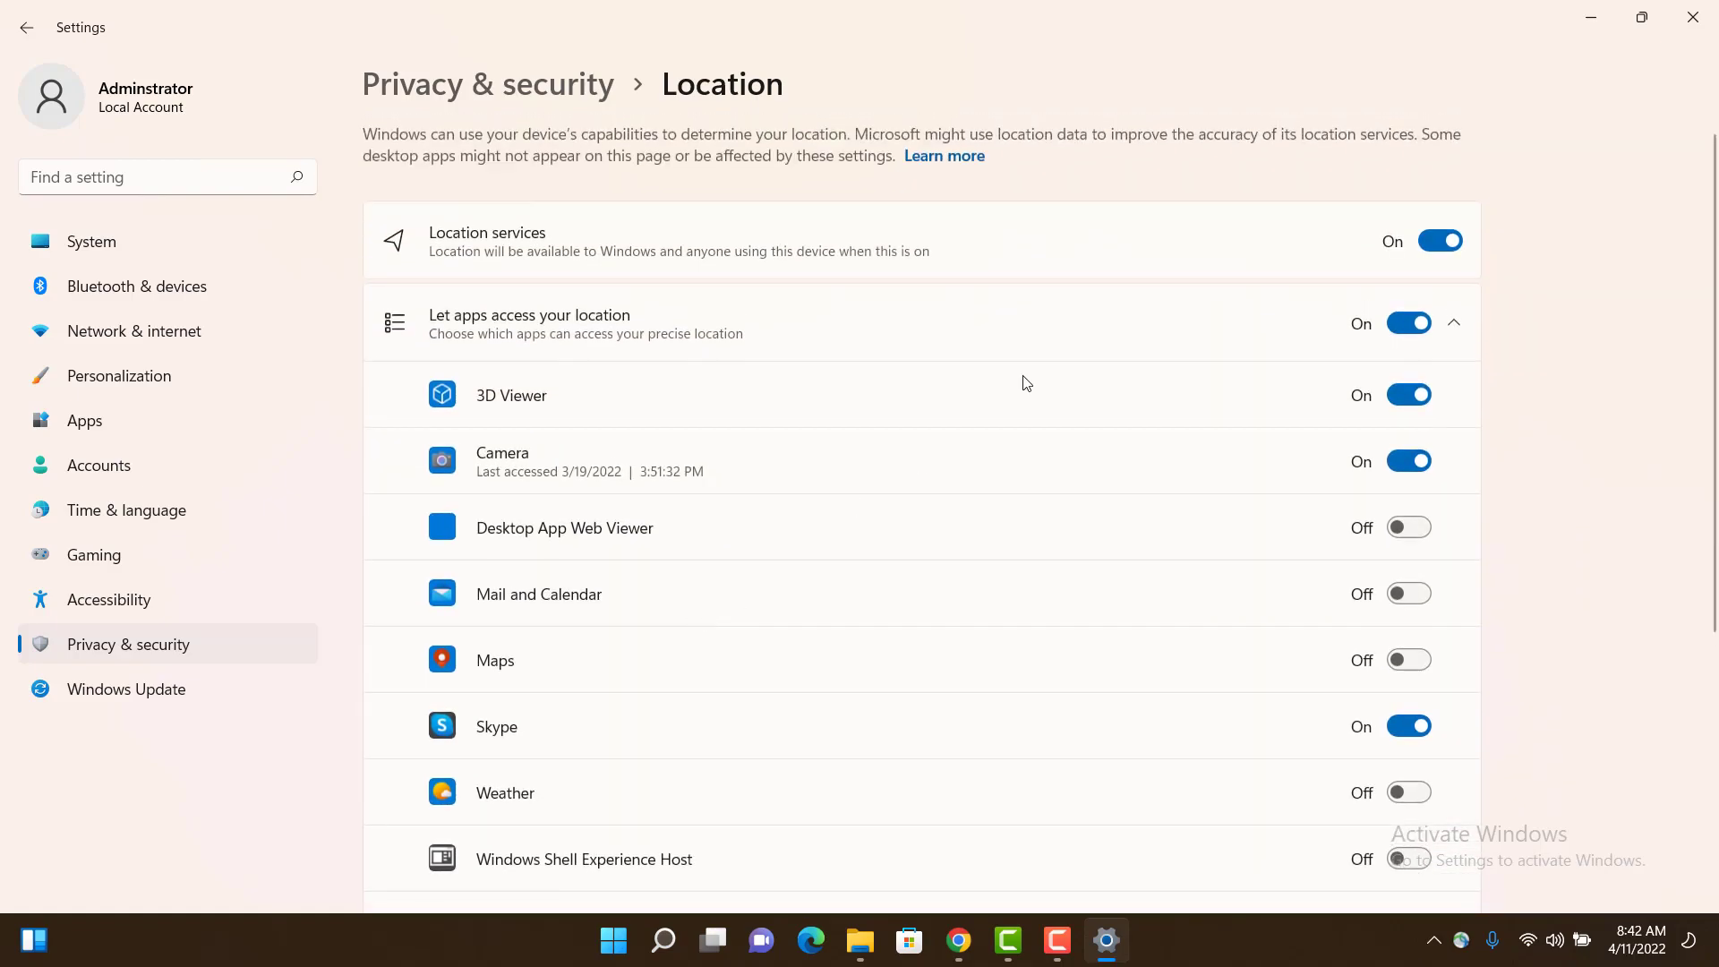
pyautogui.click(1439, 241)
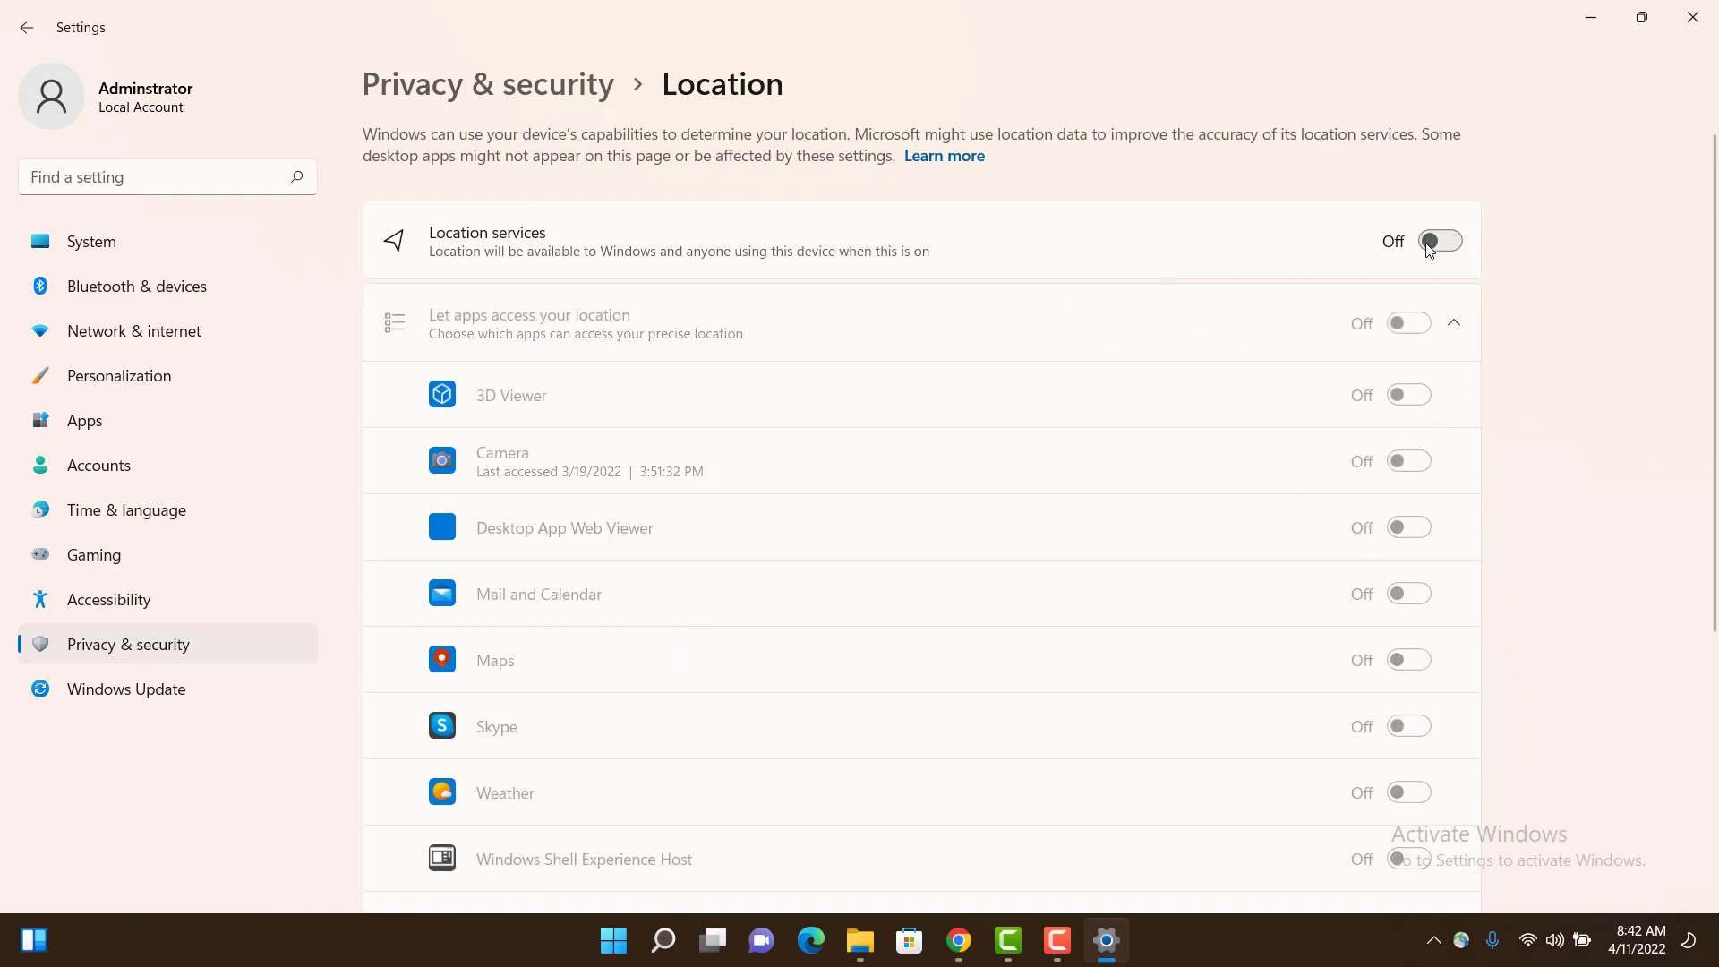
pyautogui.click(1439, 240)
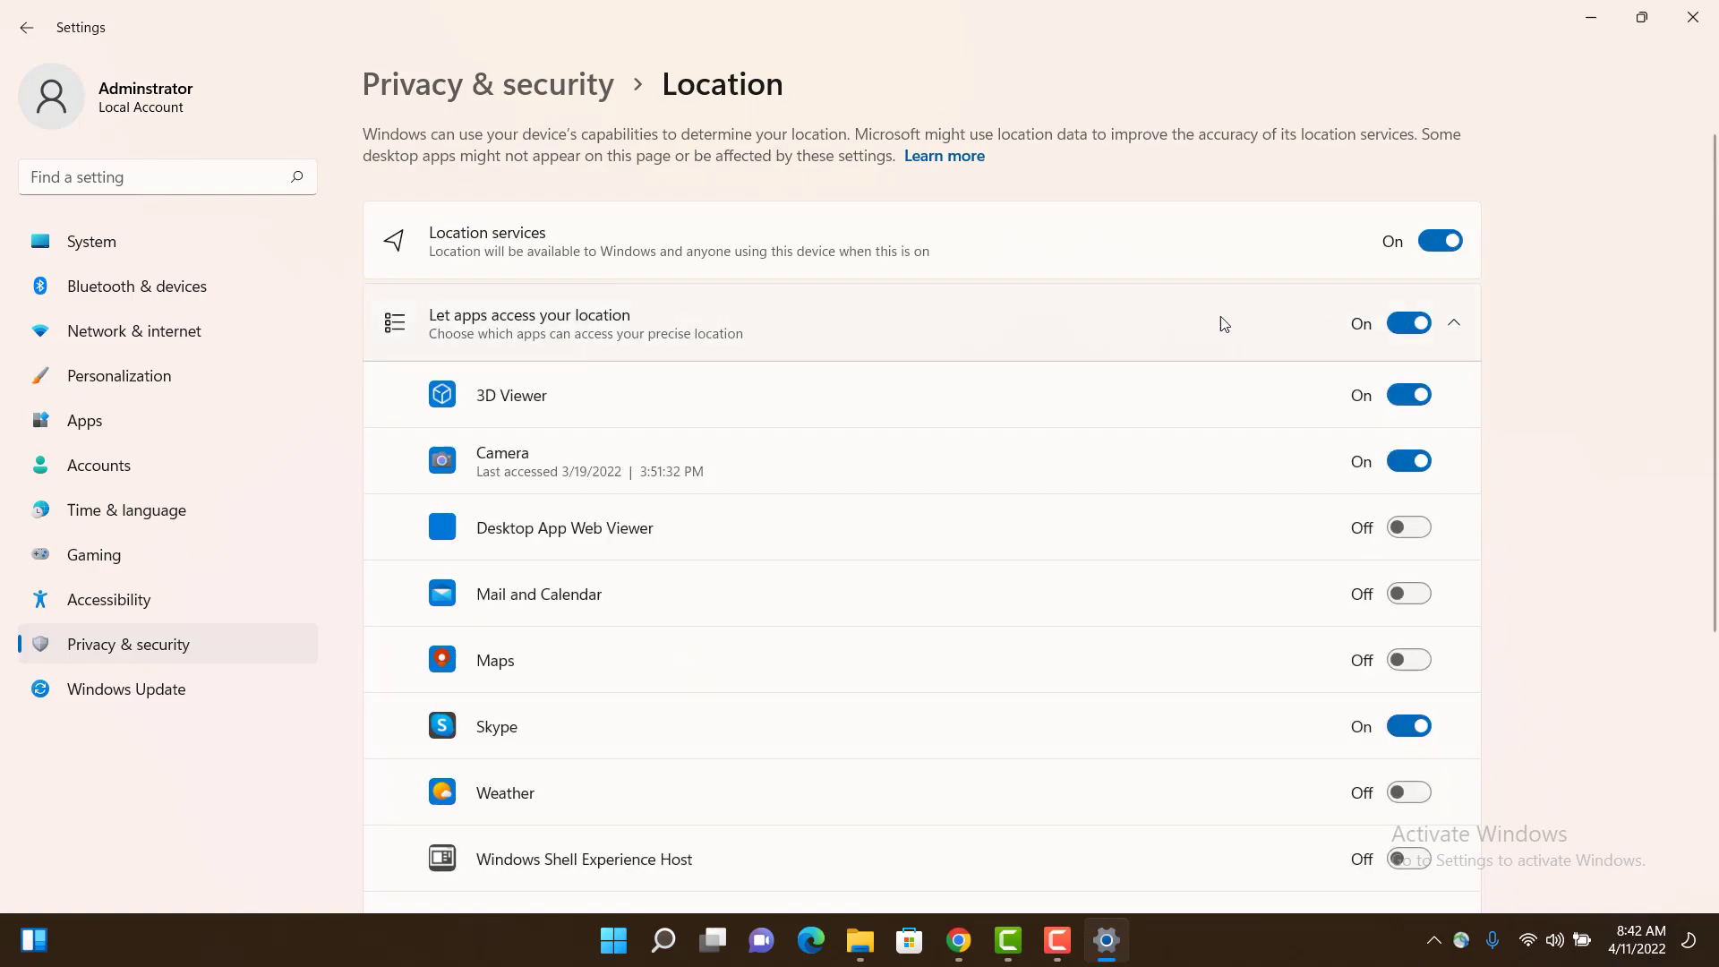
pyautogui.moveTo(789, 425)
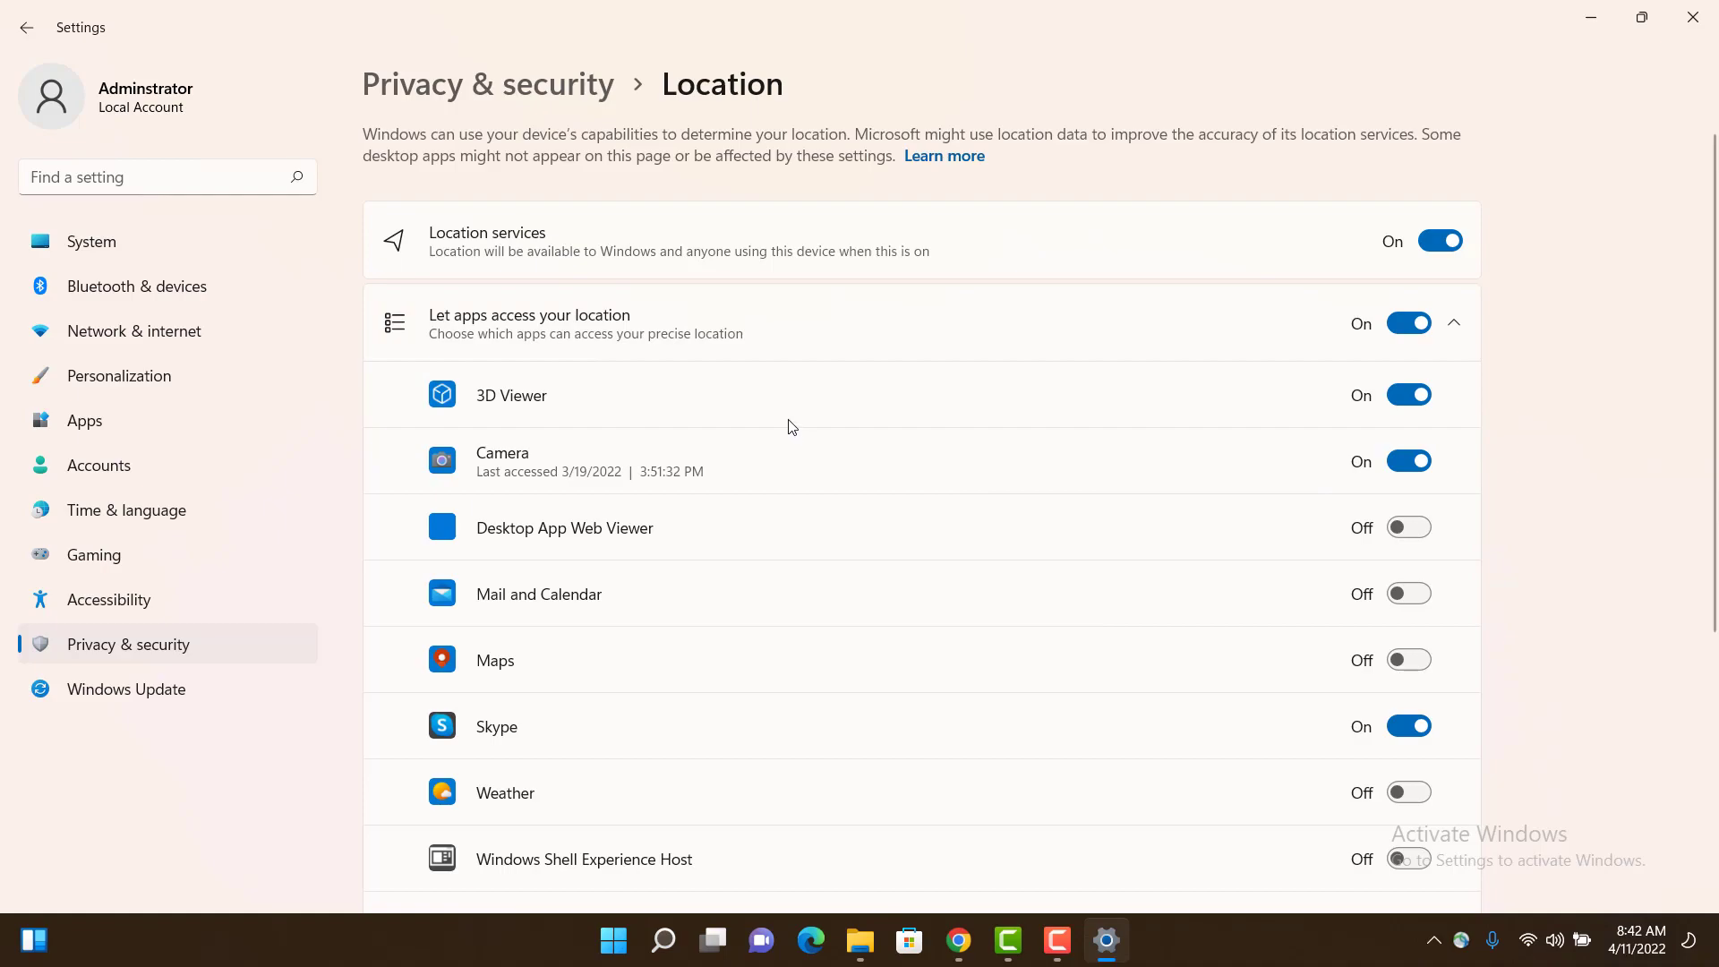
pyautogui.moveTo(952, 482)
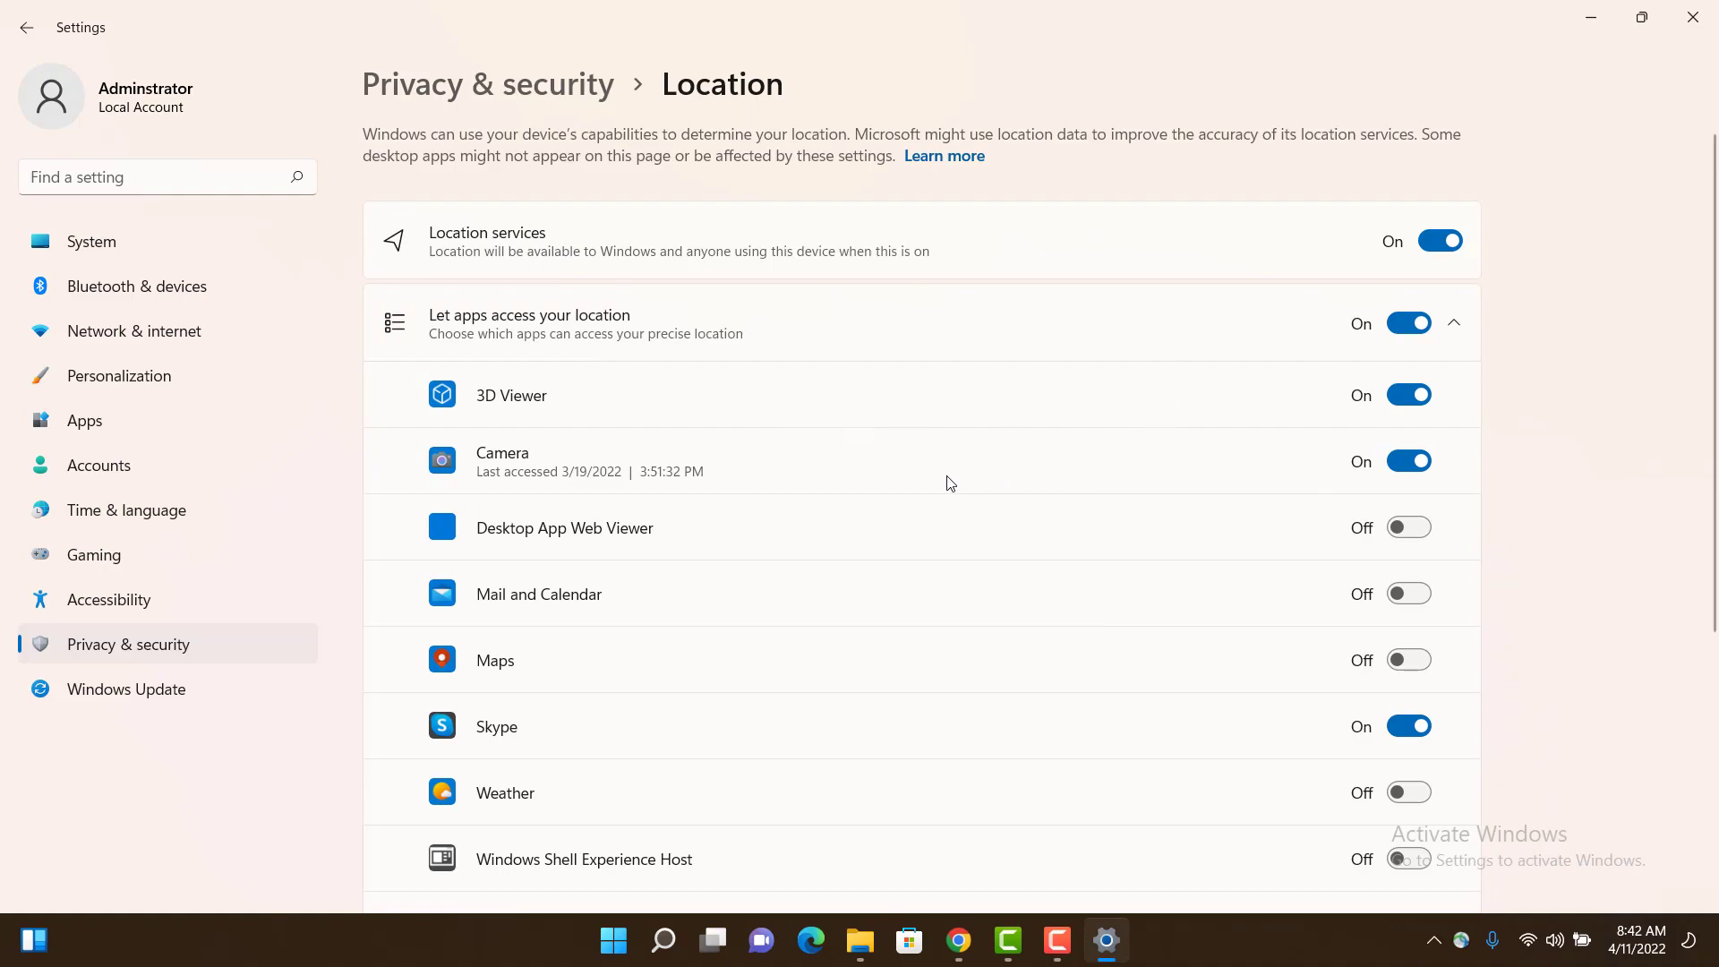
# Switch 3D Viewer's location access off and back on
pyautogui.scroll(-3)
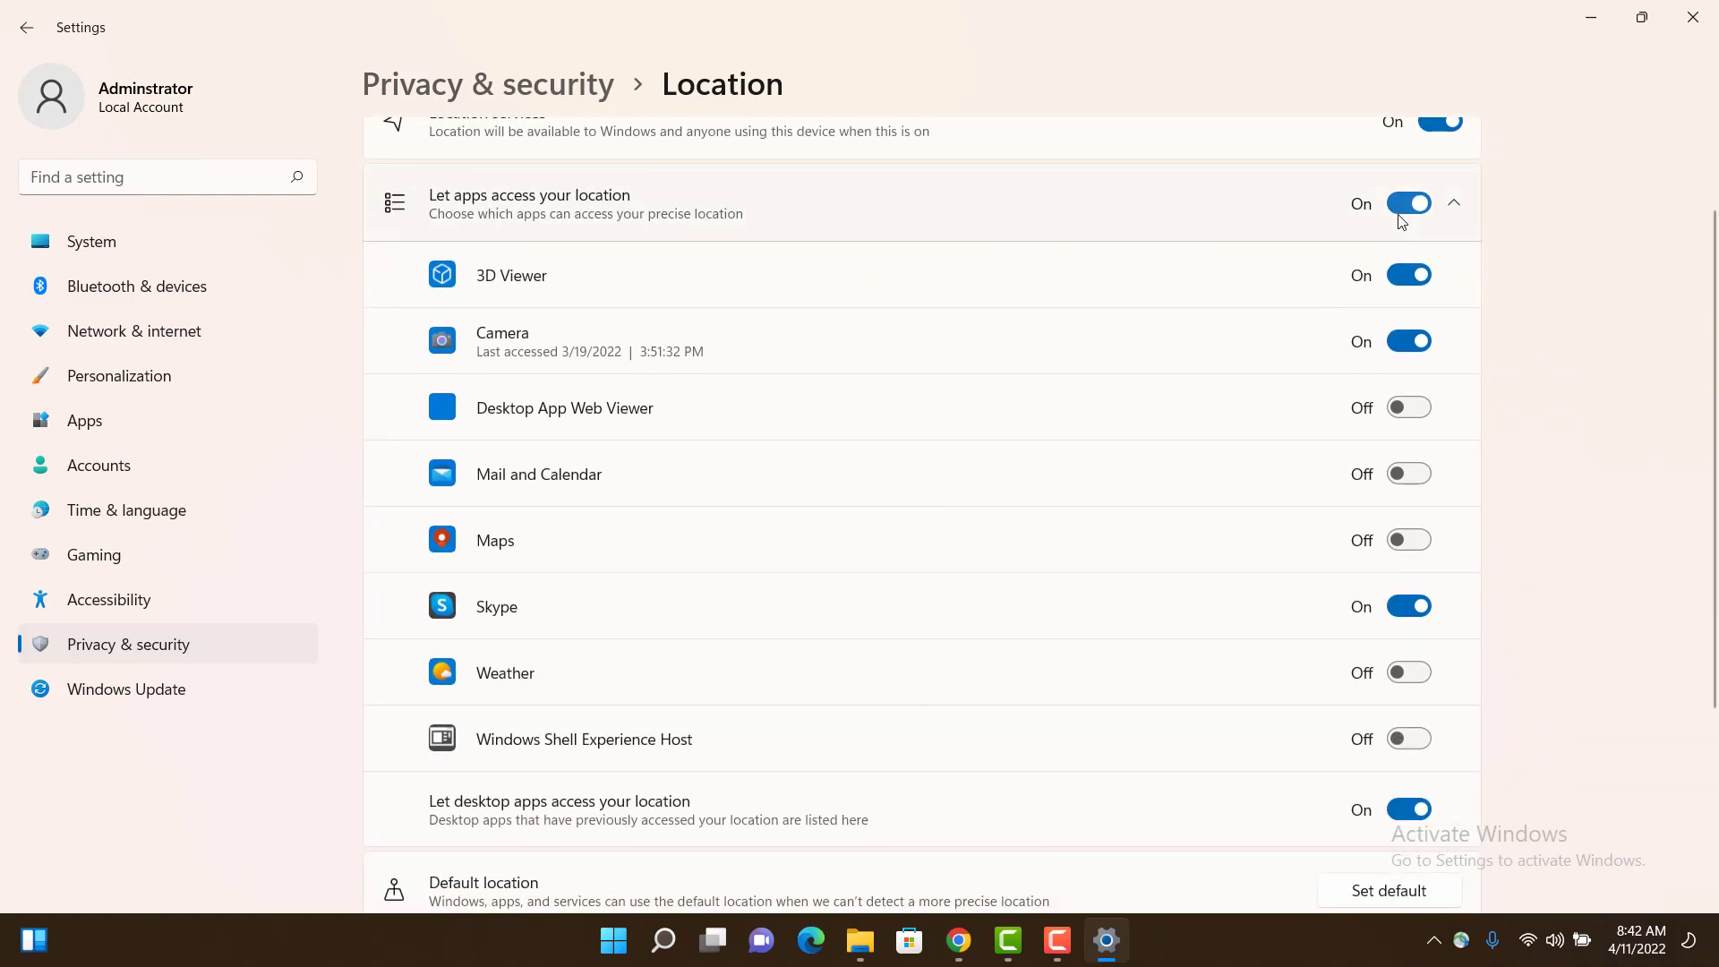
pyautogui.click(1408, 275)
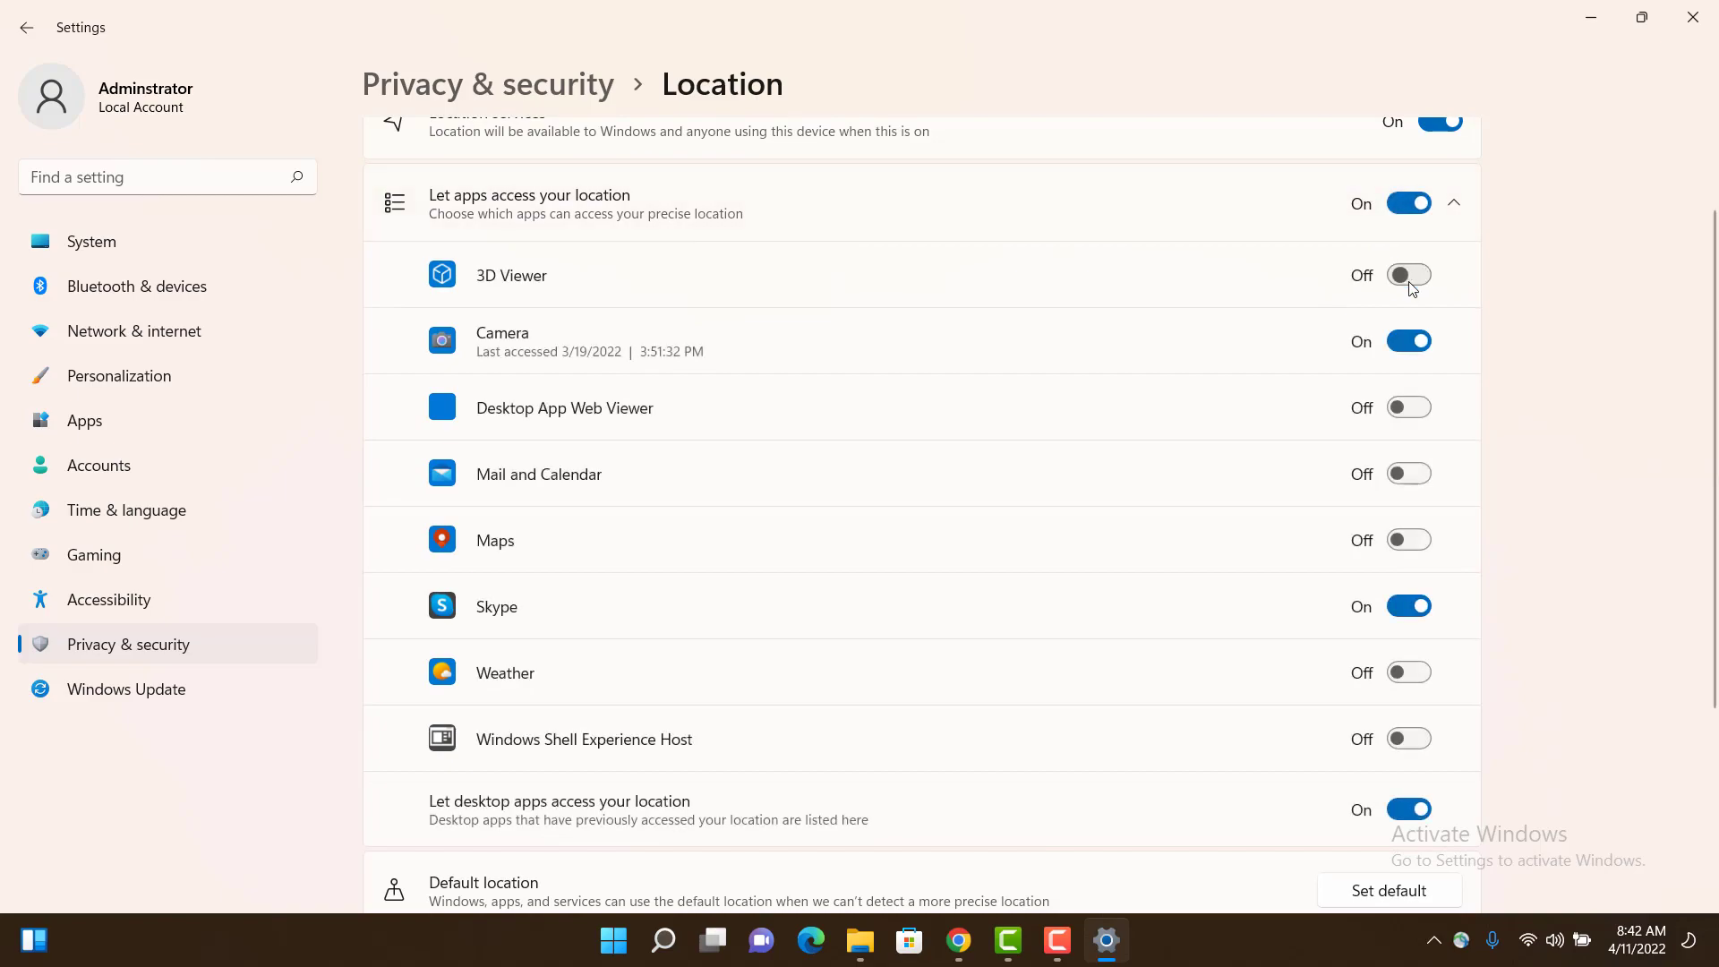
pyautogui.click(1409, 274)
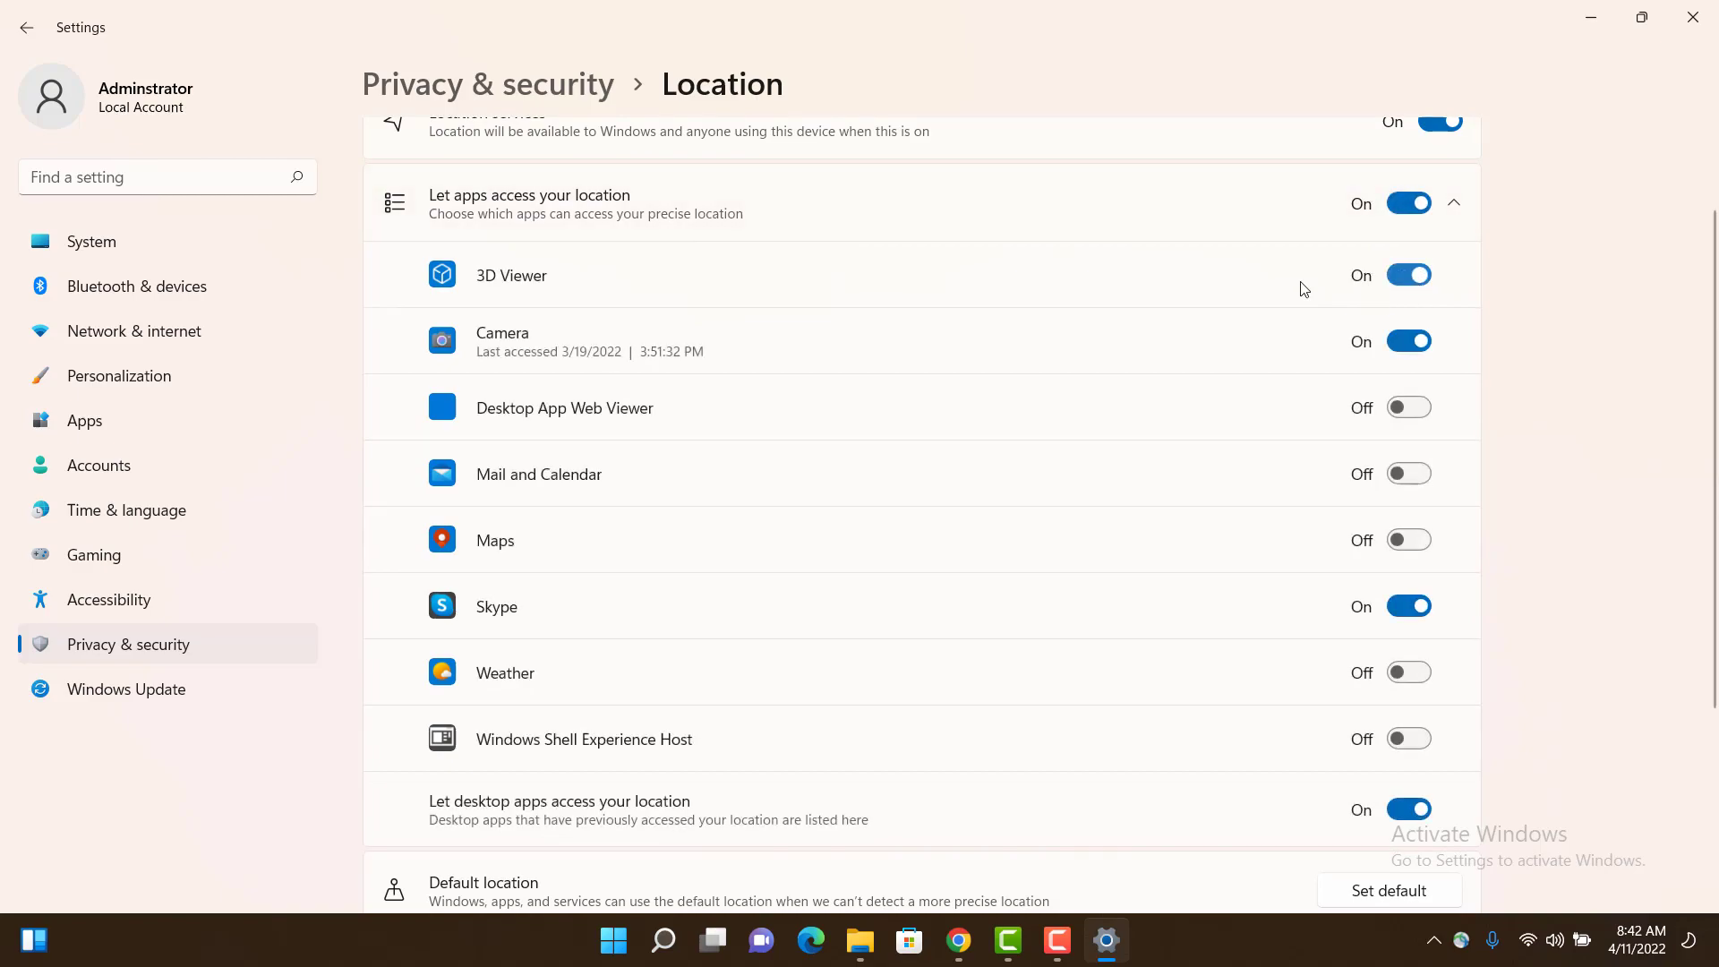
pyautogui.moveTo(17, 31)
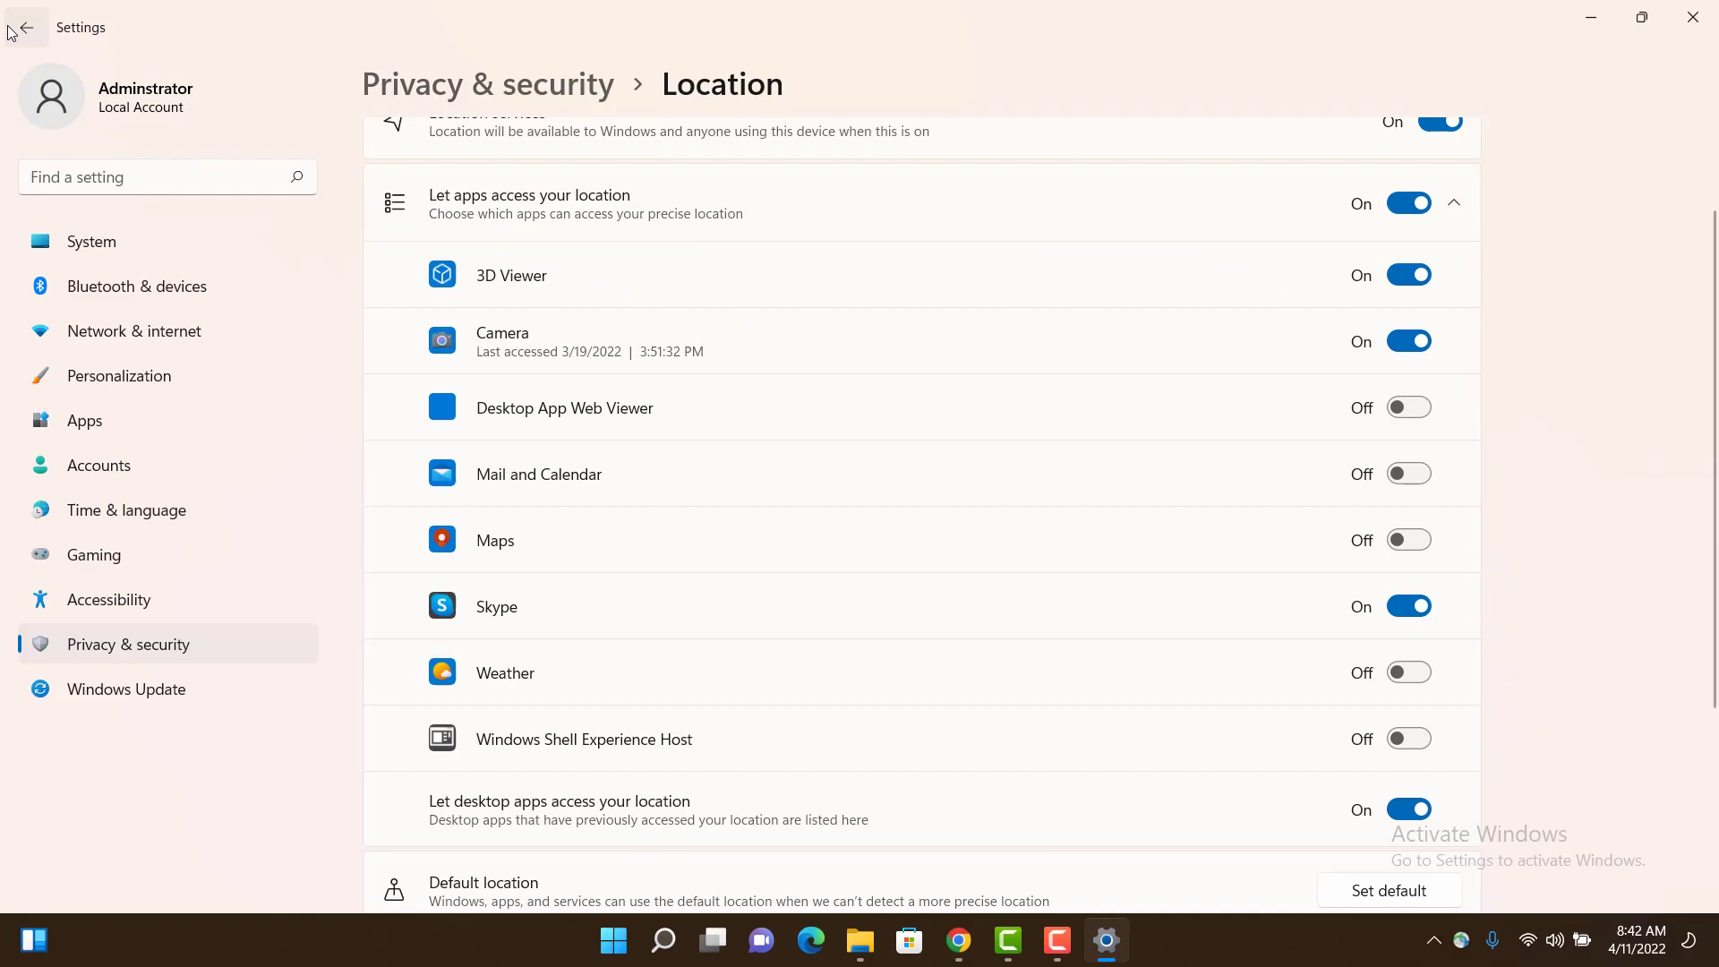
pyautogui.moveTo(14, 33)
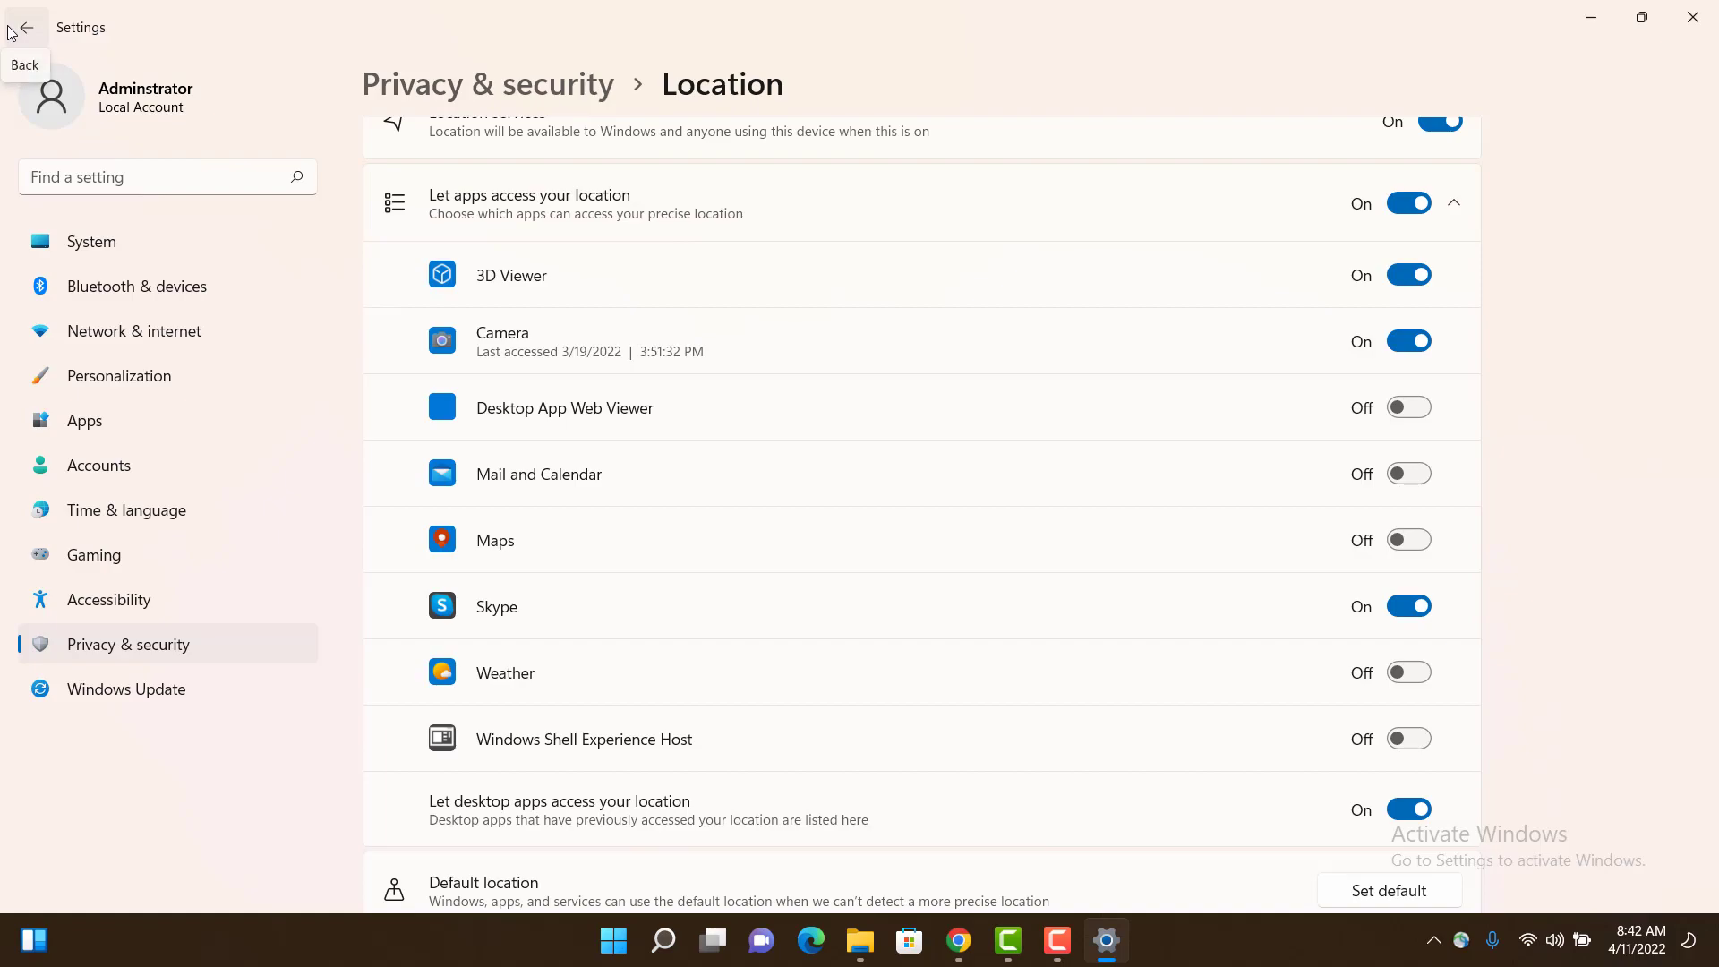